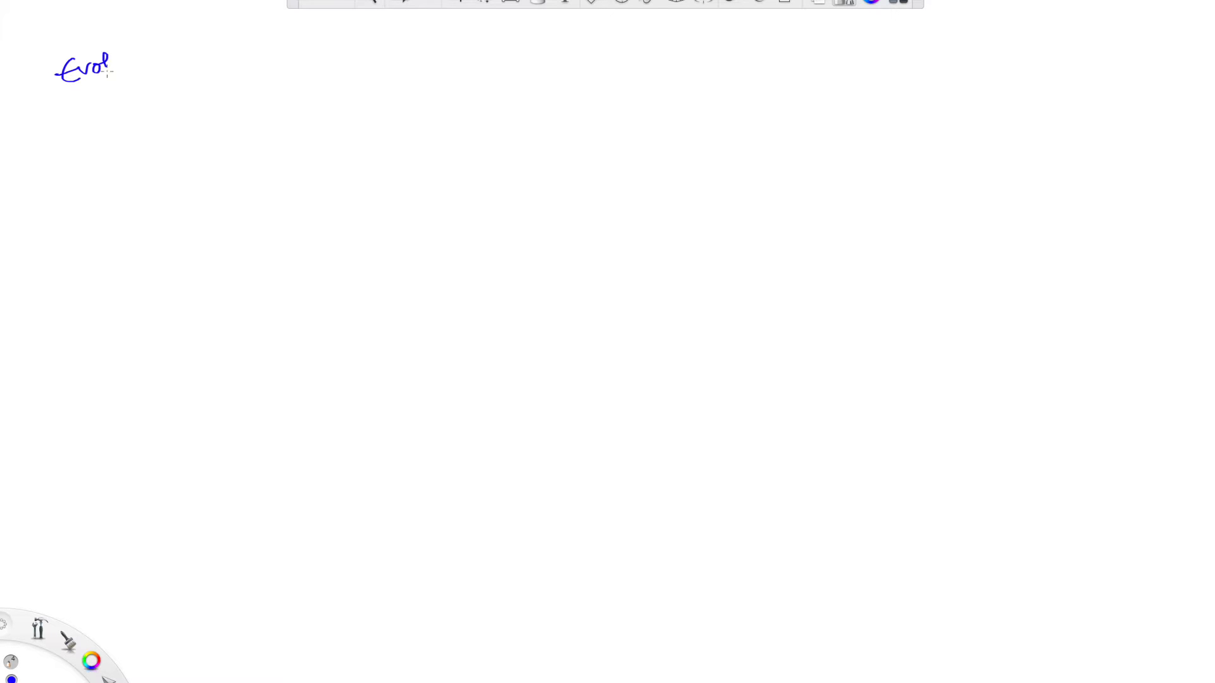
Step: Handwrite the underlined 'Evolution of Spark' heading and 'Big data → scale' beneath it
left_click_drag(109, 69, 179, 62)
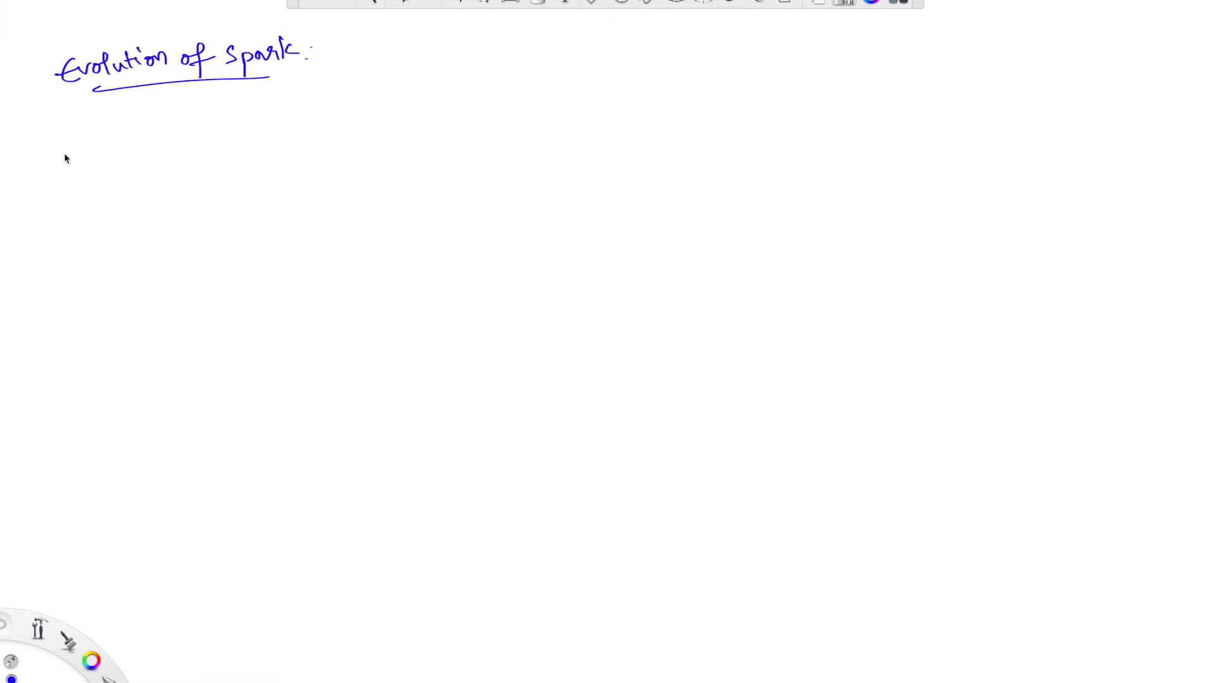
mouse_move(51, 163)
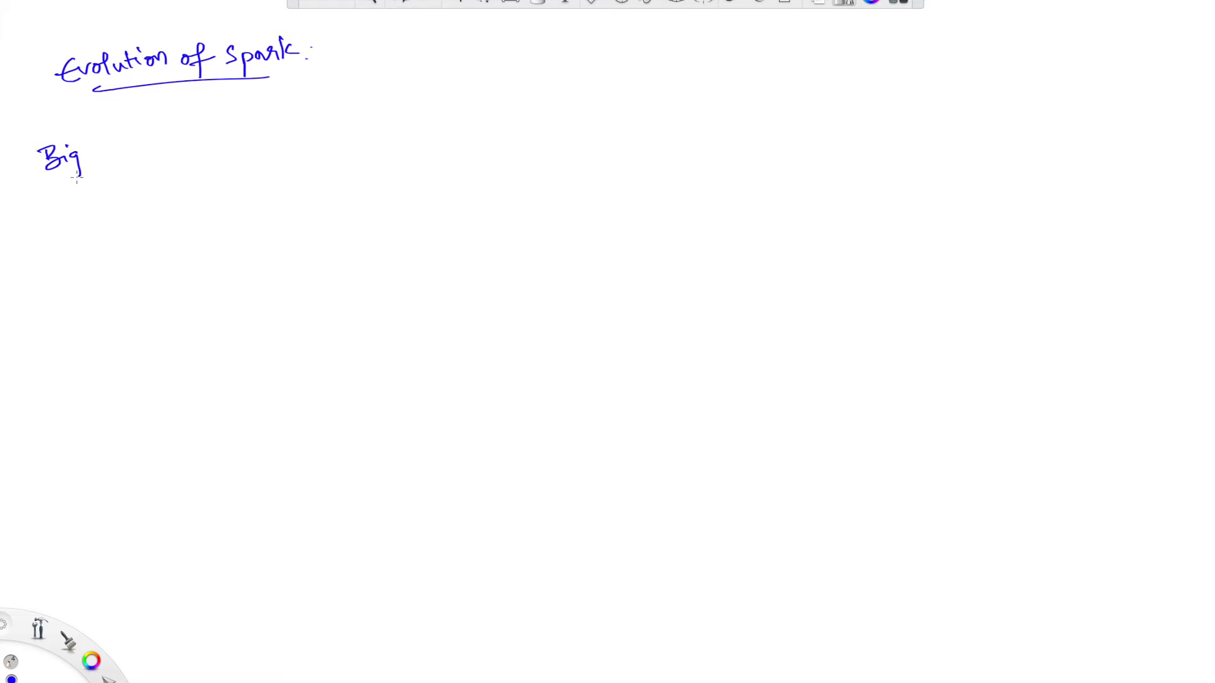
left_click_drag(92, 154, 139, 155)
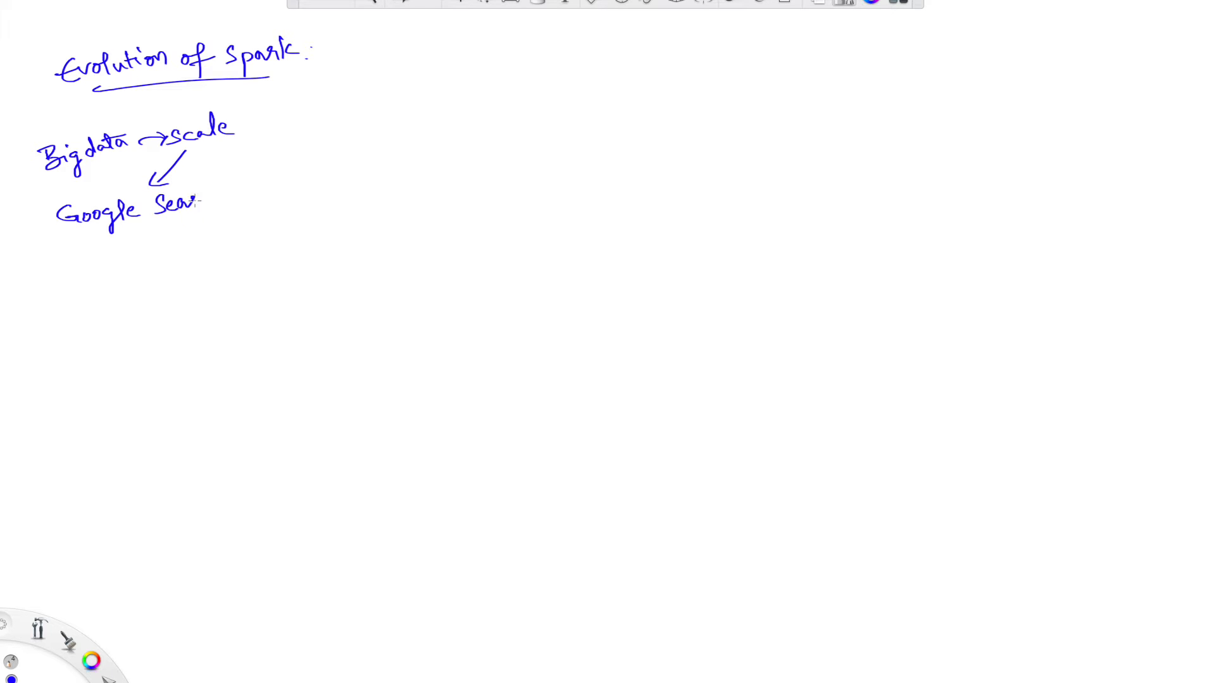
Step: Write 'Google Search', an arrow down from it, and 'RDBMS + prog.' below
left_click_drag(205, 205, 230, 208)
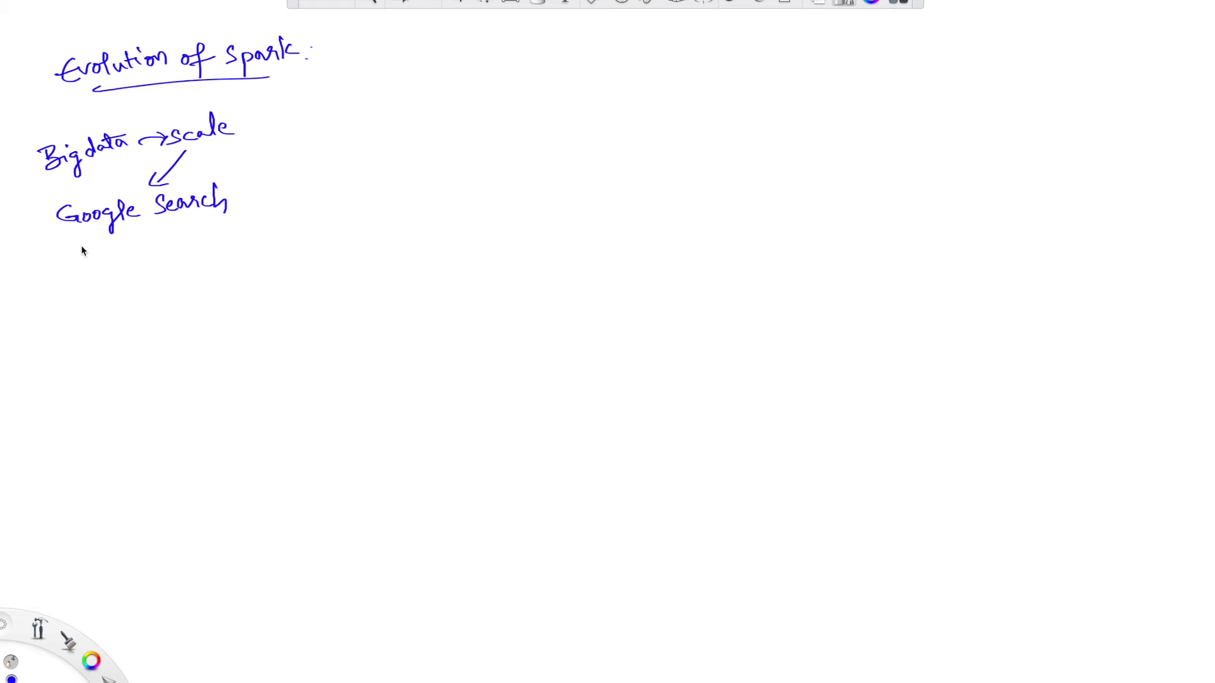
mouse_move(81, 244)
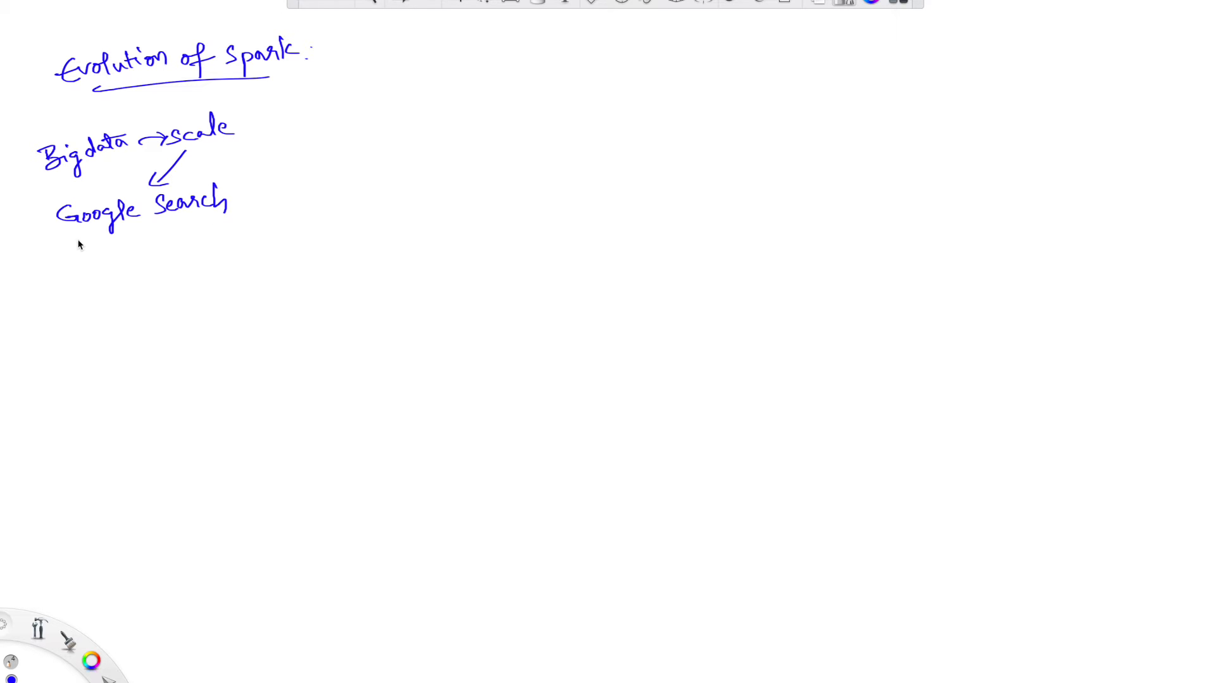
left_click_drag(77, 233, 77, 263)
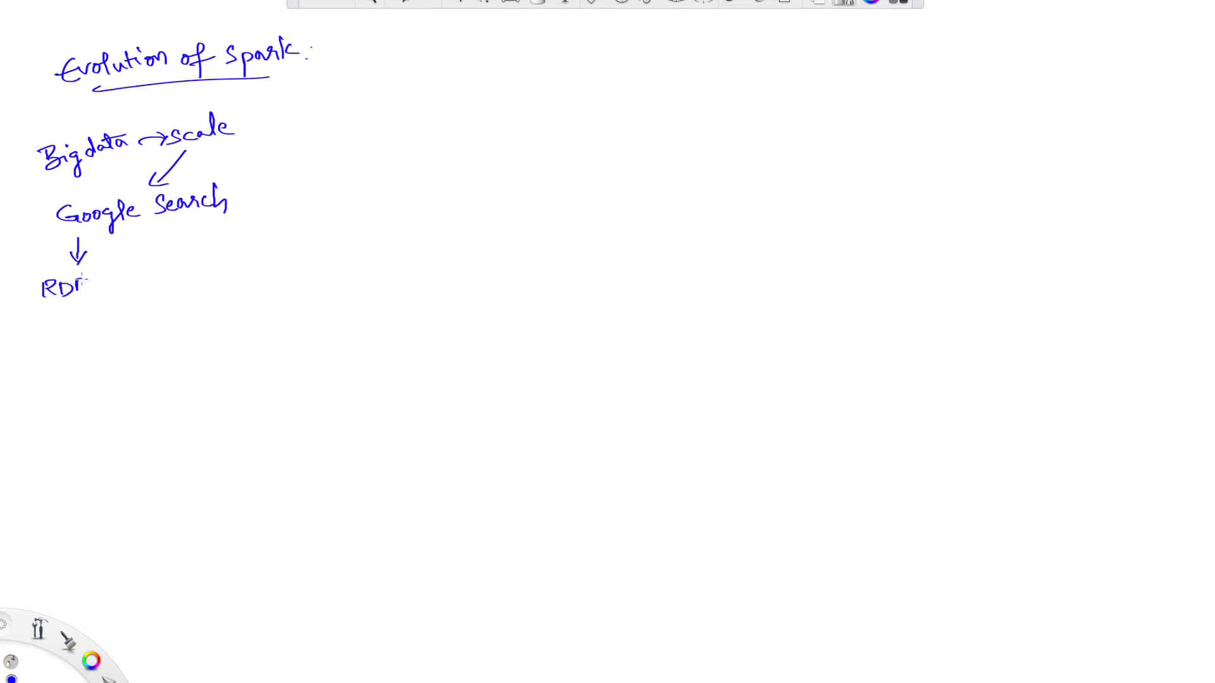
type("RDBMS + prog.")
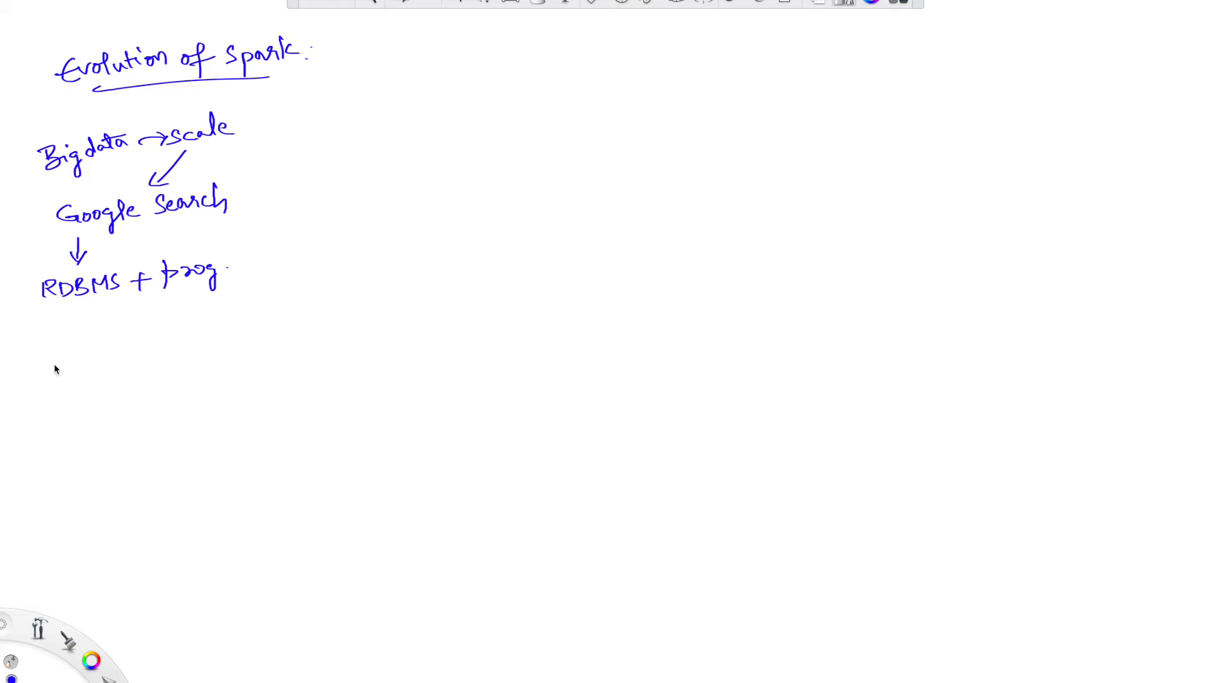
mouse_move(38, 322)
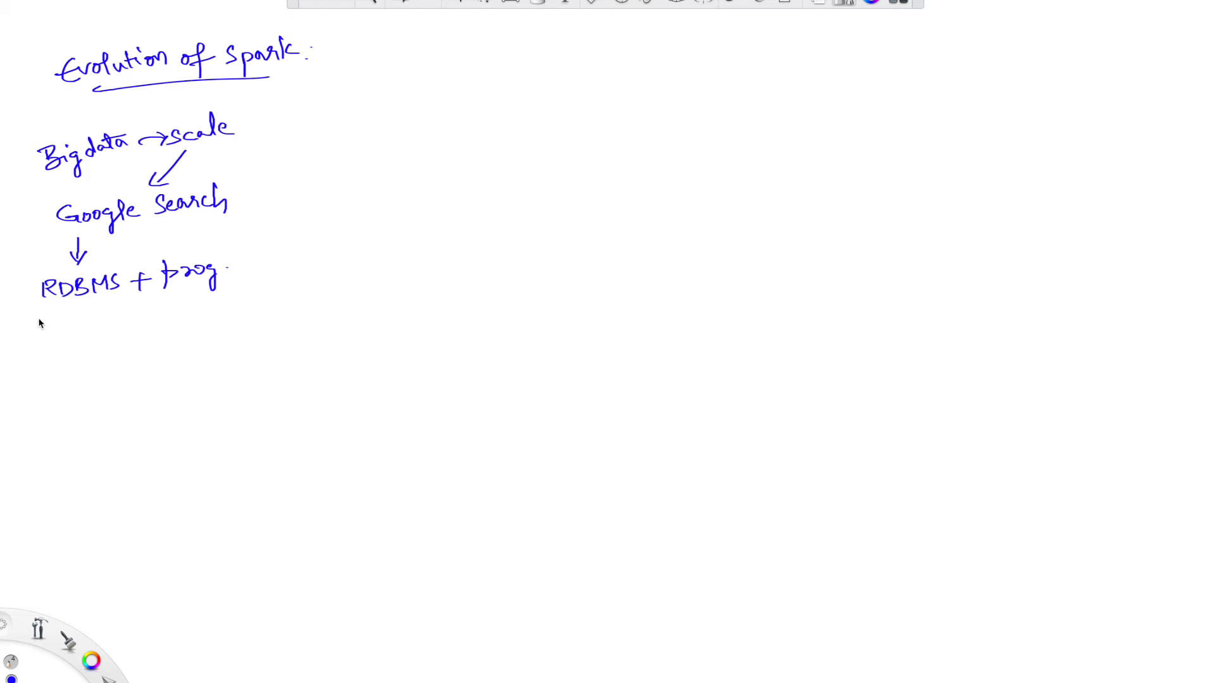
Step: Underline the RDBMS line and write 'GFS + MR' below with GFS and MR underlined
left_click_drag(39, 318, 69, 349)
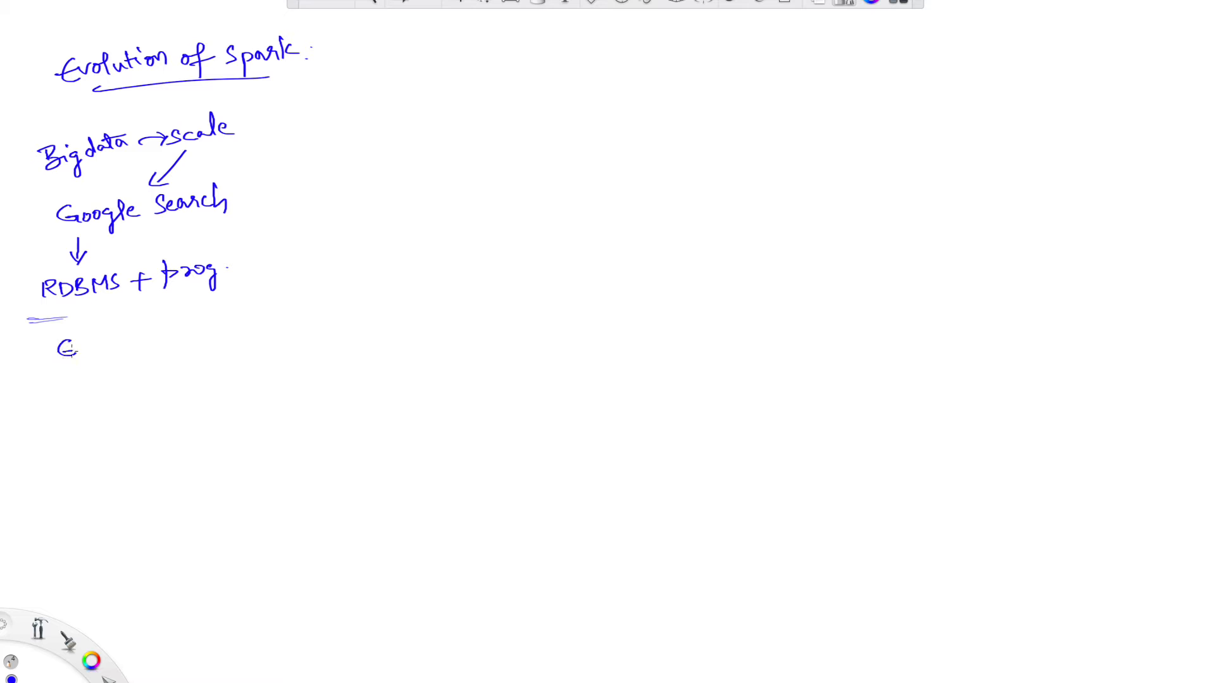
type("GFS →")
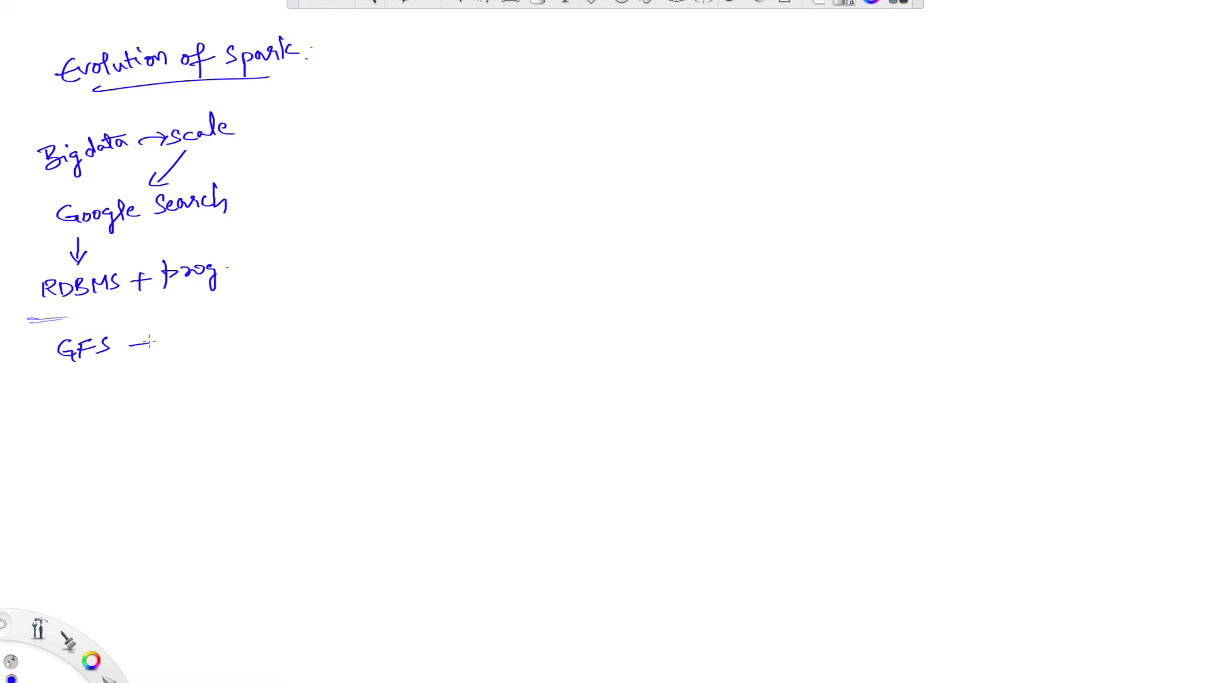
type("+ MR")
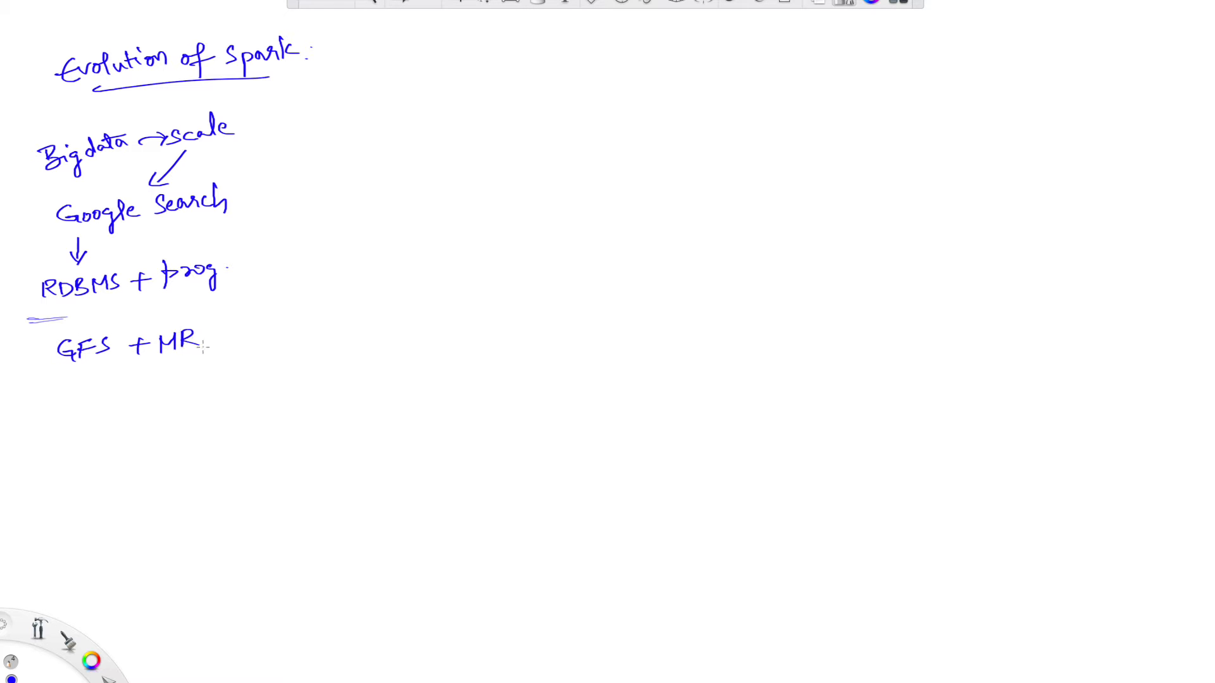
left_click_drag(69, 372, 105, 371)
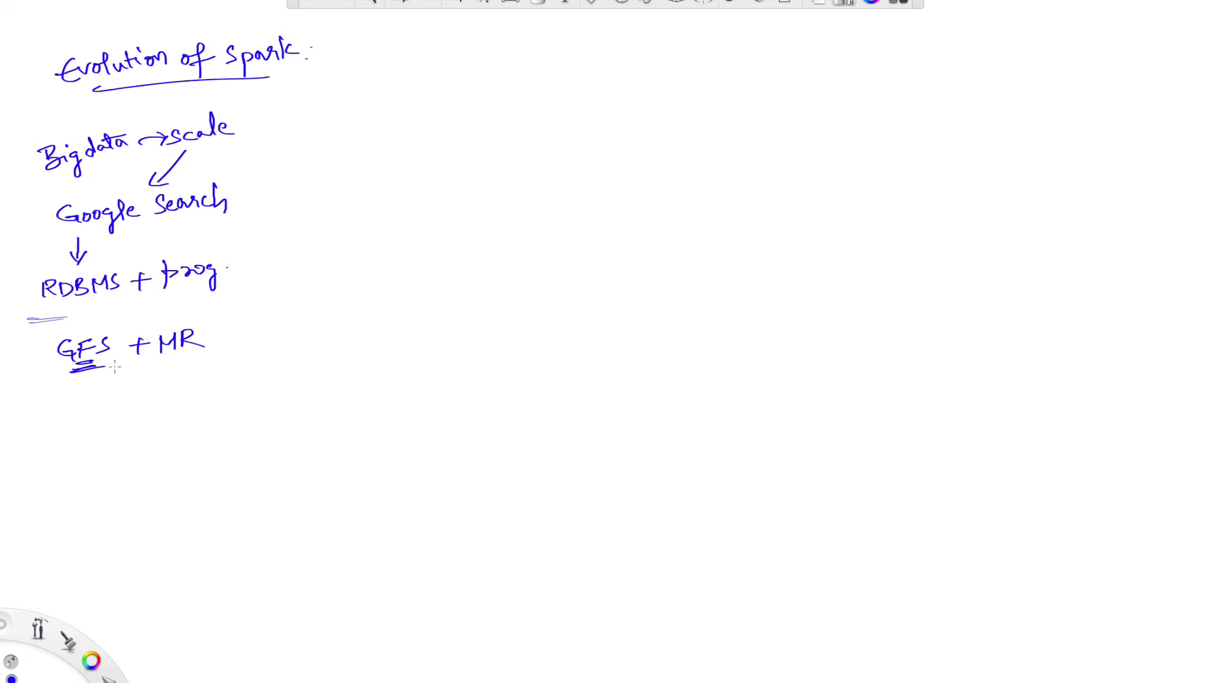
left_click_drag(168, 363, 209, 363)
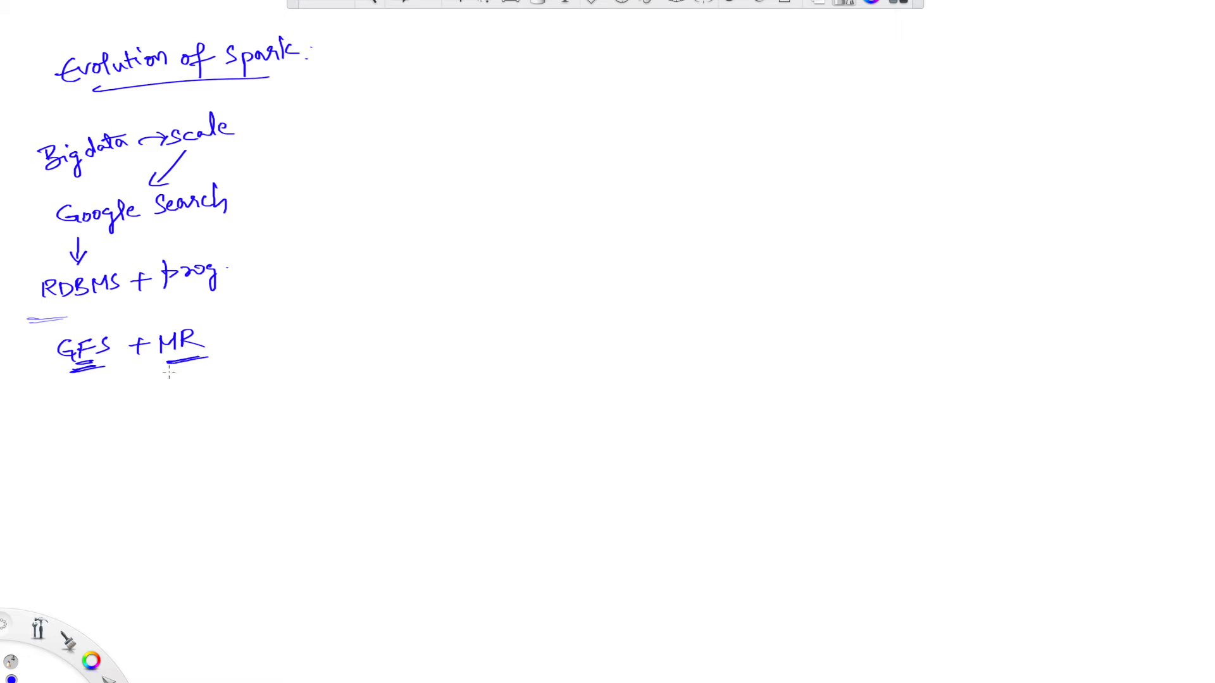
Step: Draw a curved arrow from MR back to GFS, note '(data locality)', and start the Yahoo line
left_click_drag(159, 364, 205, 364)
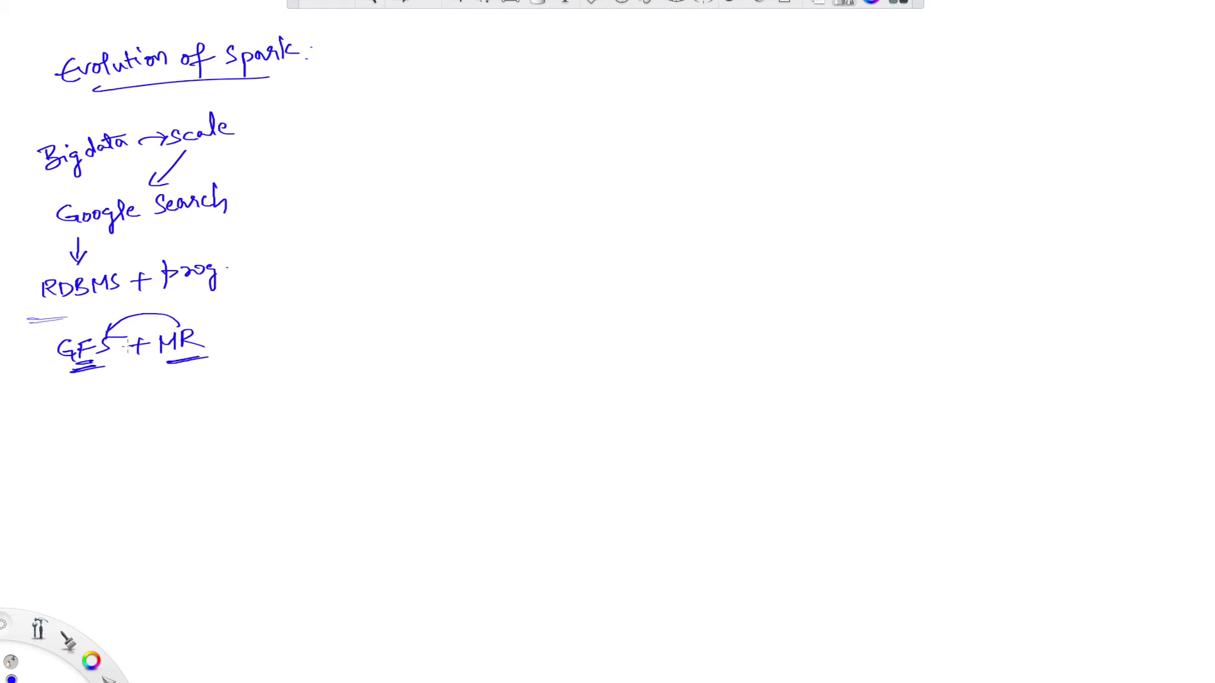
mouse_move(83, 418)
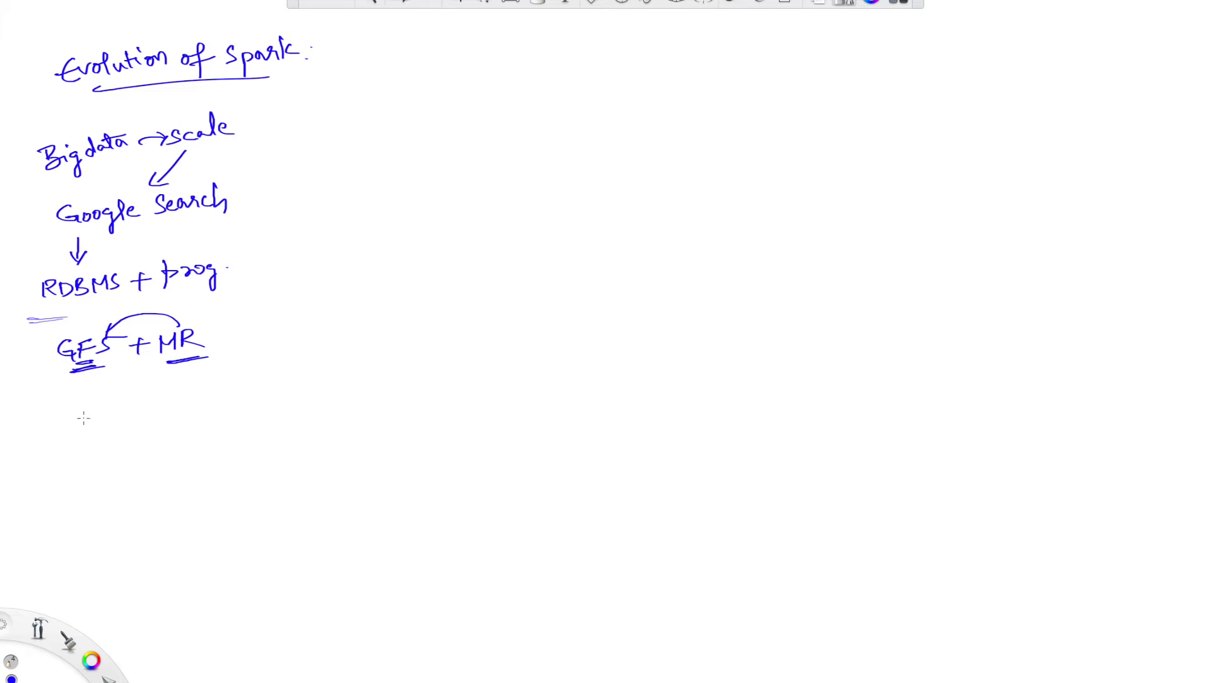
left_click_drag(219, 329, 225, 353)
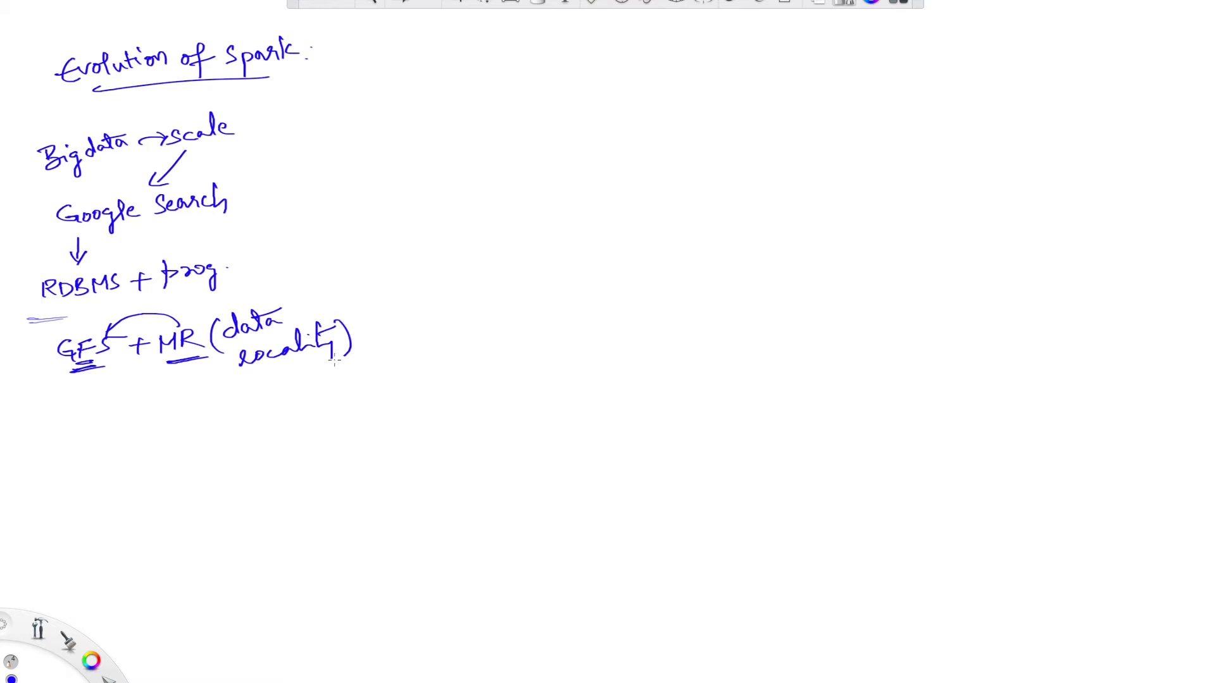
mouse_move(73, 431)
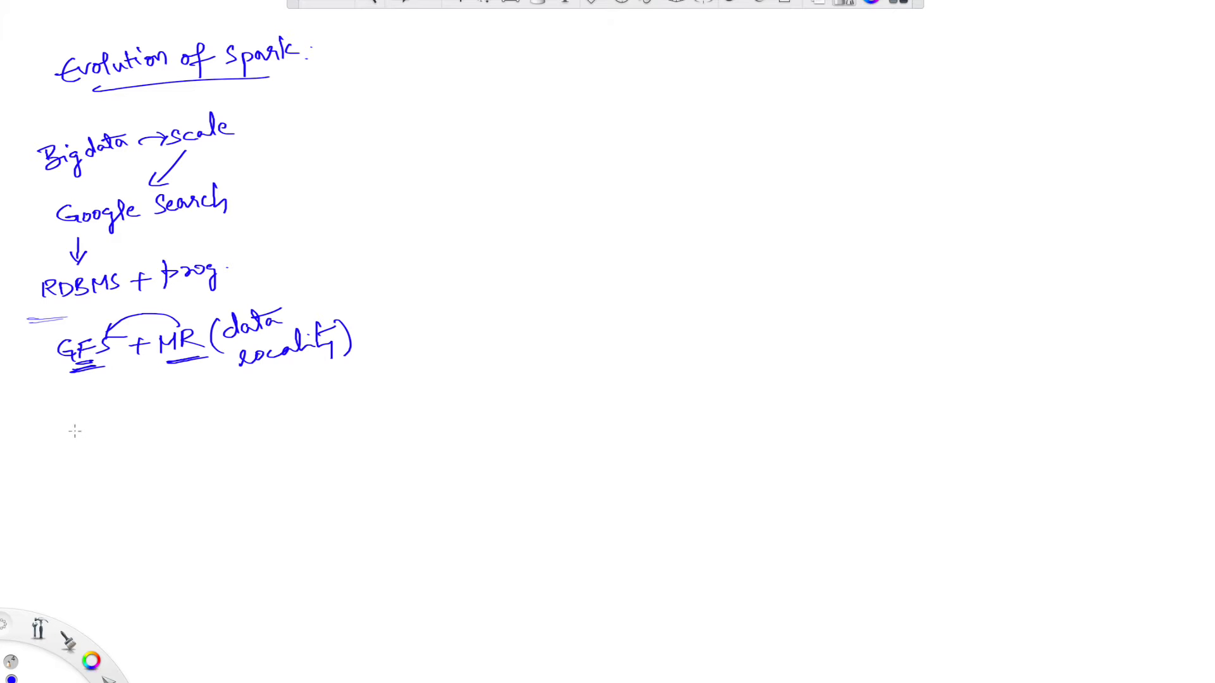
left_click_drag(47, 384, 106, 379)
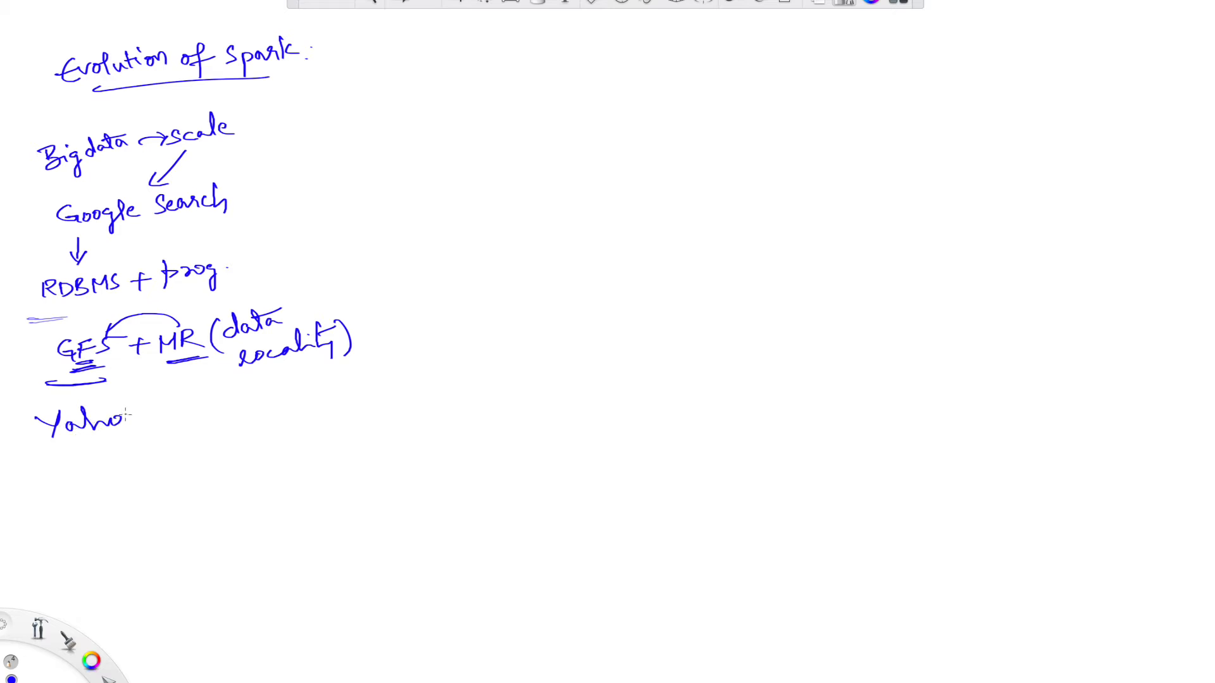
Step: Write 'Yahoo — HDFS + MR' with a double arrow down to 'Apache (2006) Hadoop Framework'
type("- HDFS + MR")
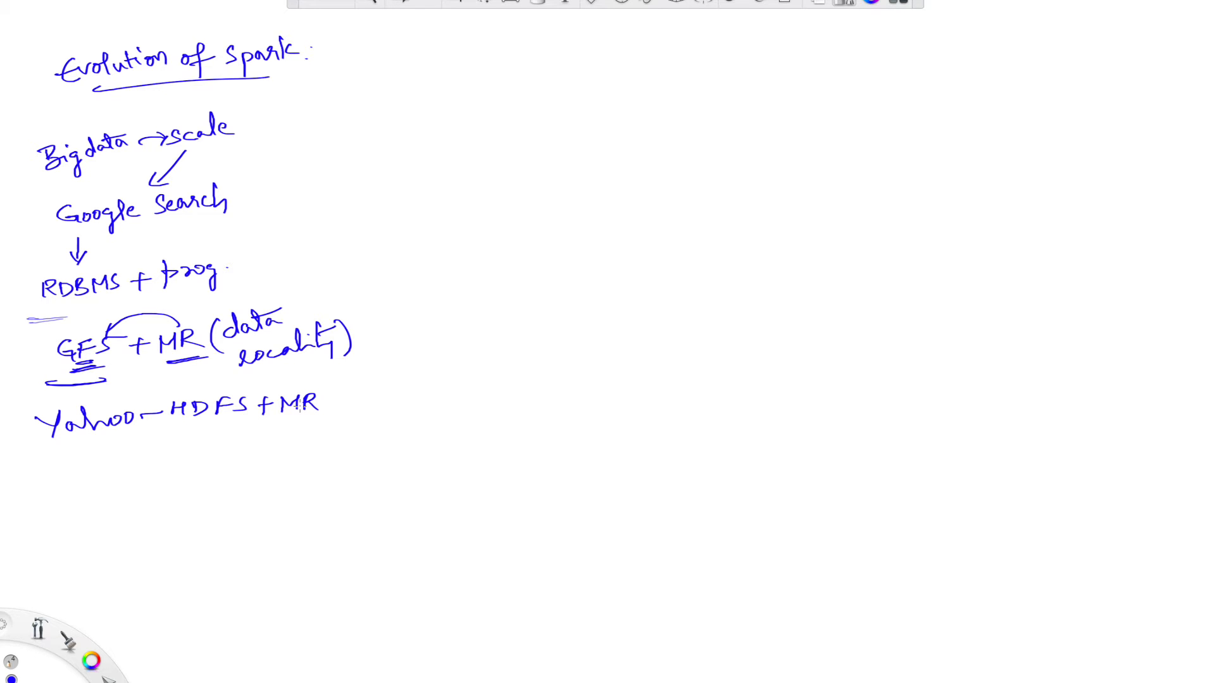
left_click_drag(336, 405, 363, 405)
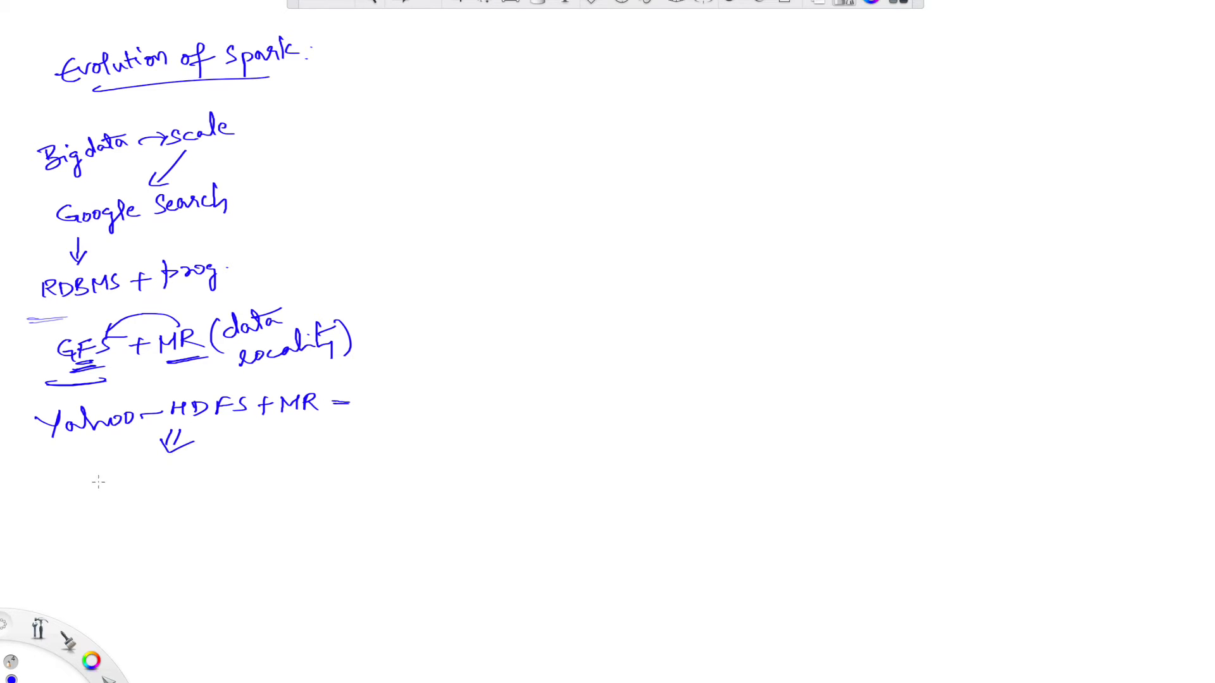
type("Apache (2006")
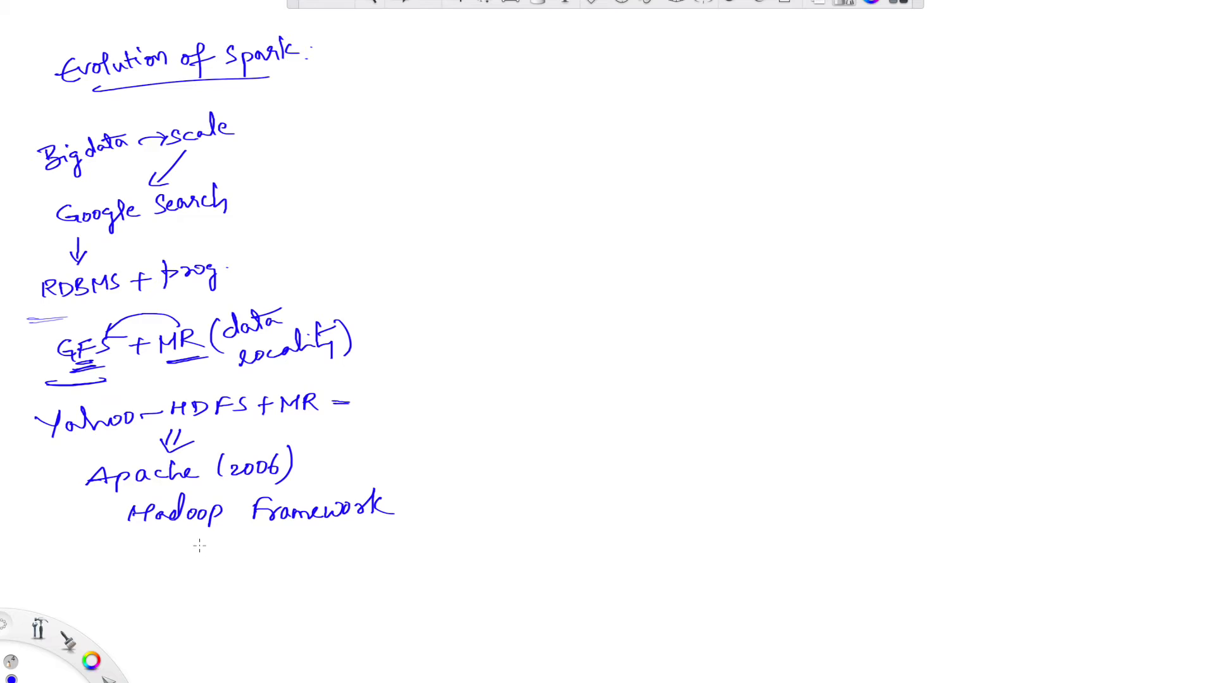
mouse_move(166, 538)
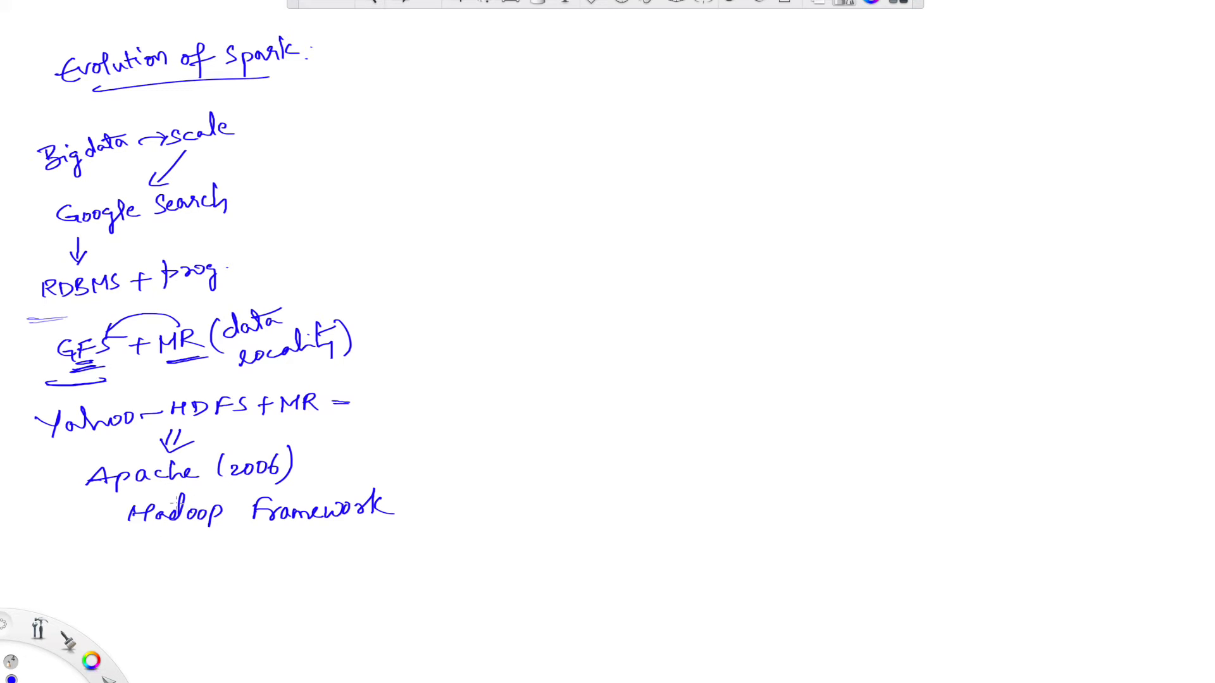
Step: Write 'MR' below Hadoop Framework and circle it
left_click(124, 577)
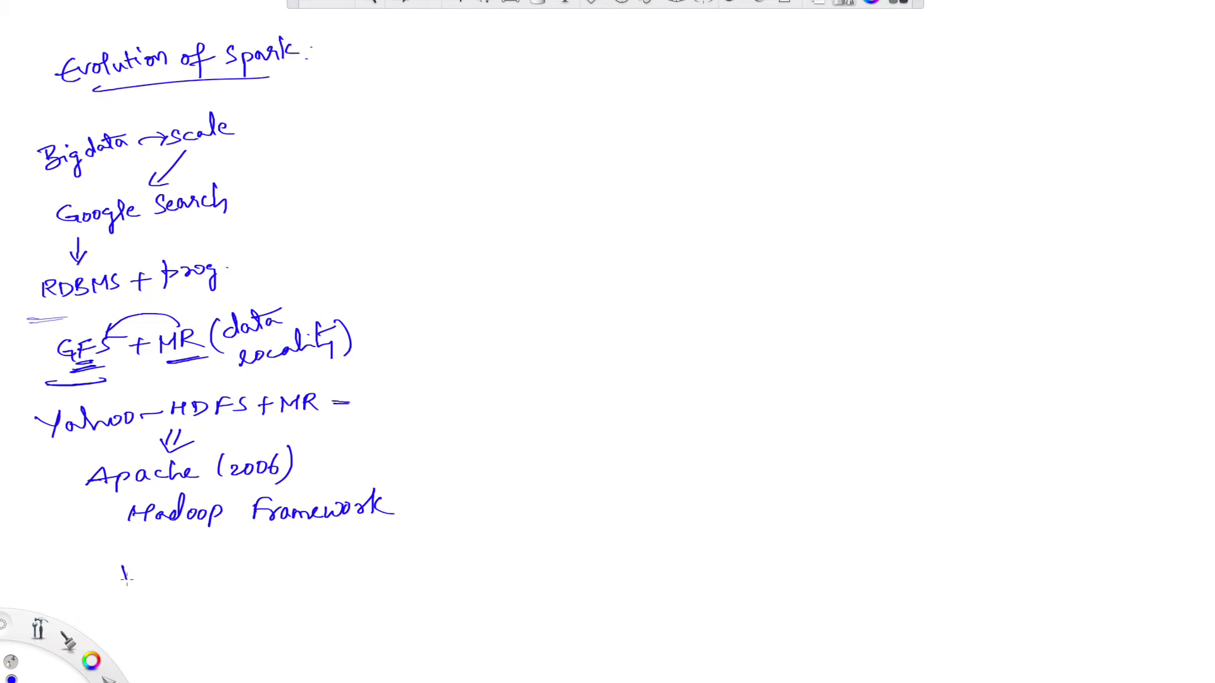
type("MR")
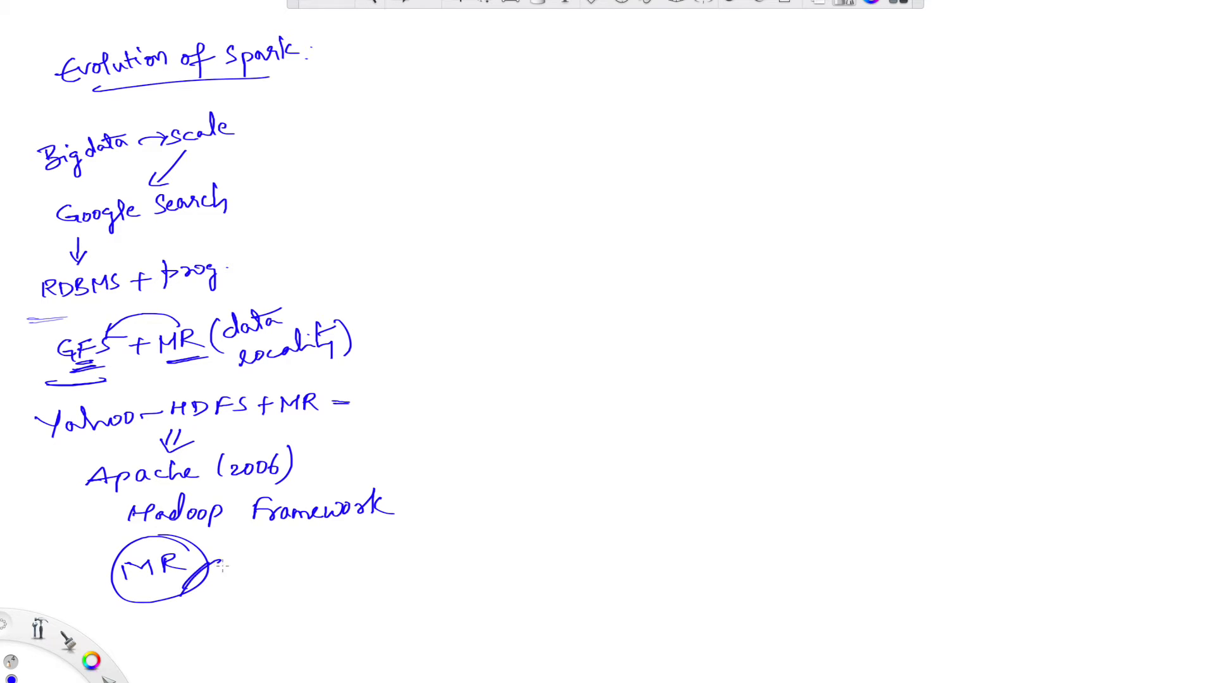
left_click_drag(209, 558, 220, 577)
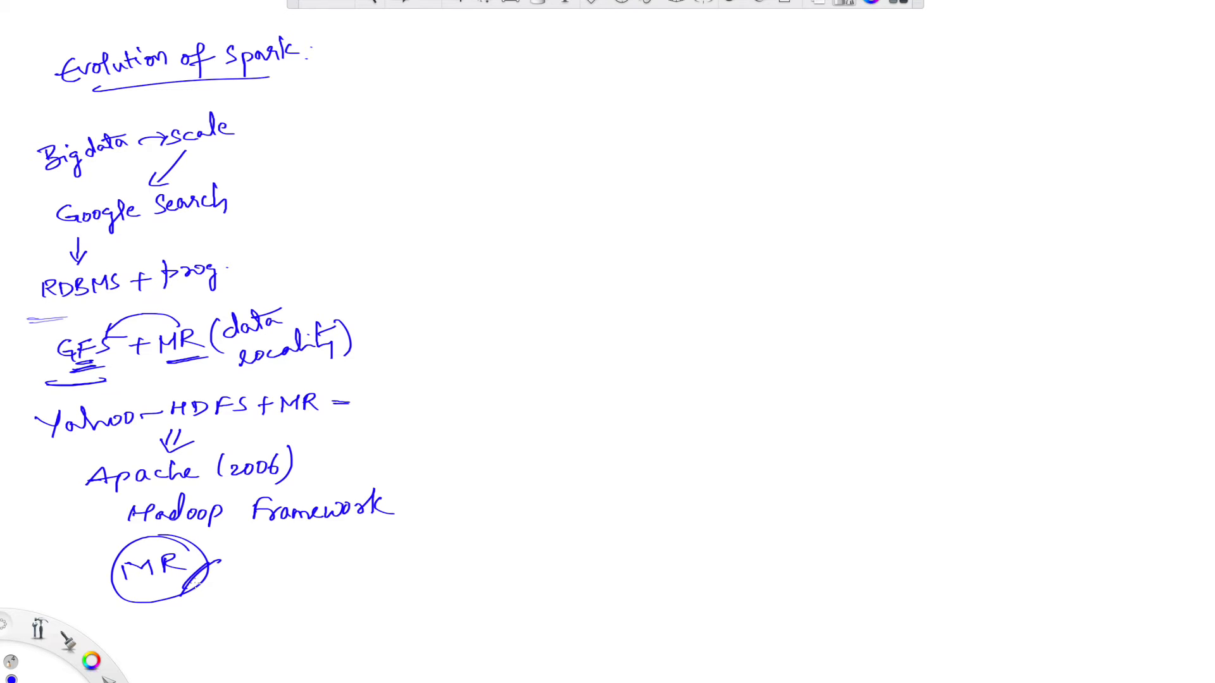
Step: In red, underline M+R and draw the Read arrow to MR and the write arrow into the second disk
left_click(93, 657)
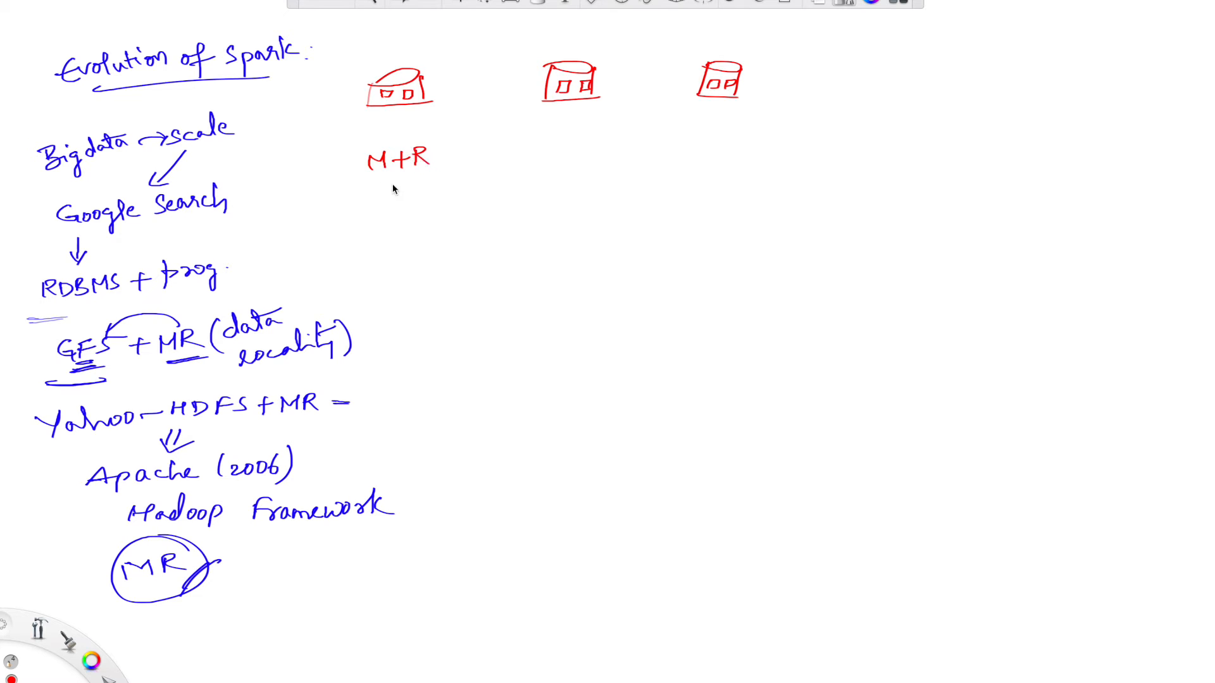
left_click_drag(374, 182, 430, 182)
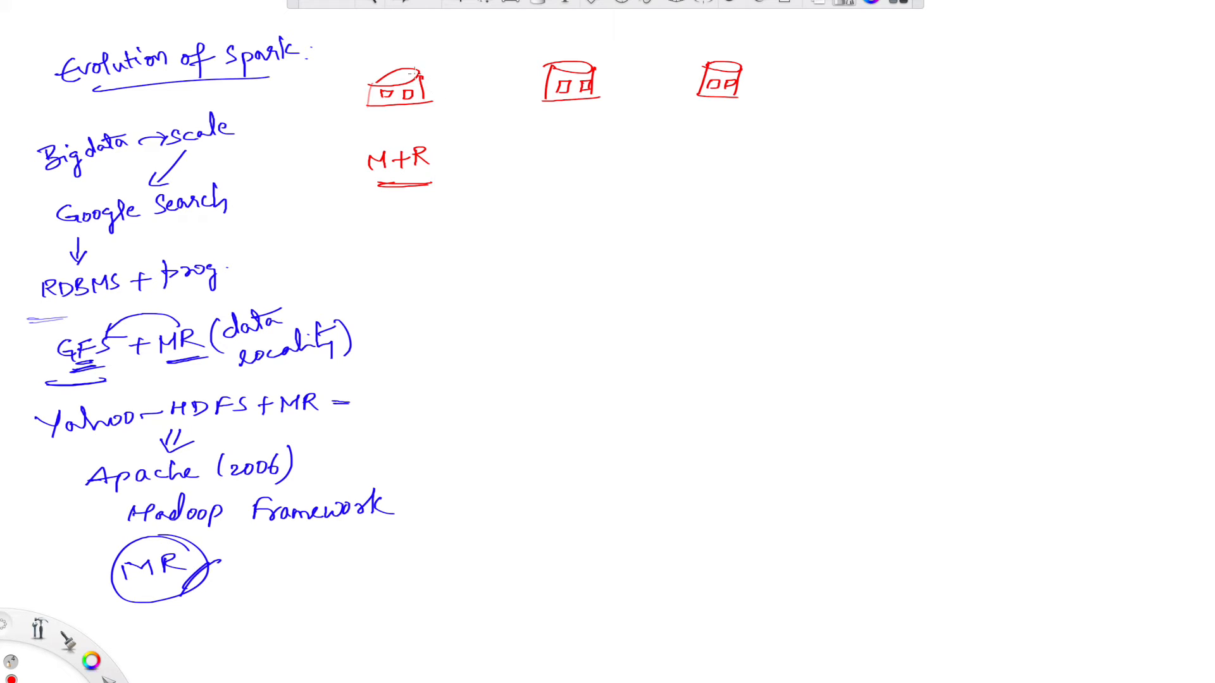
left_click_drag(425, 73, 460, 54)
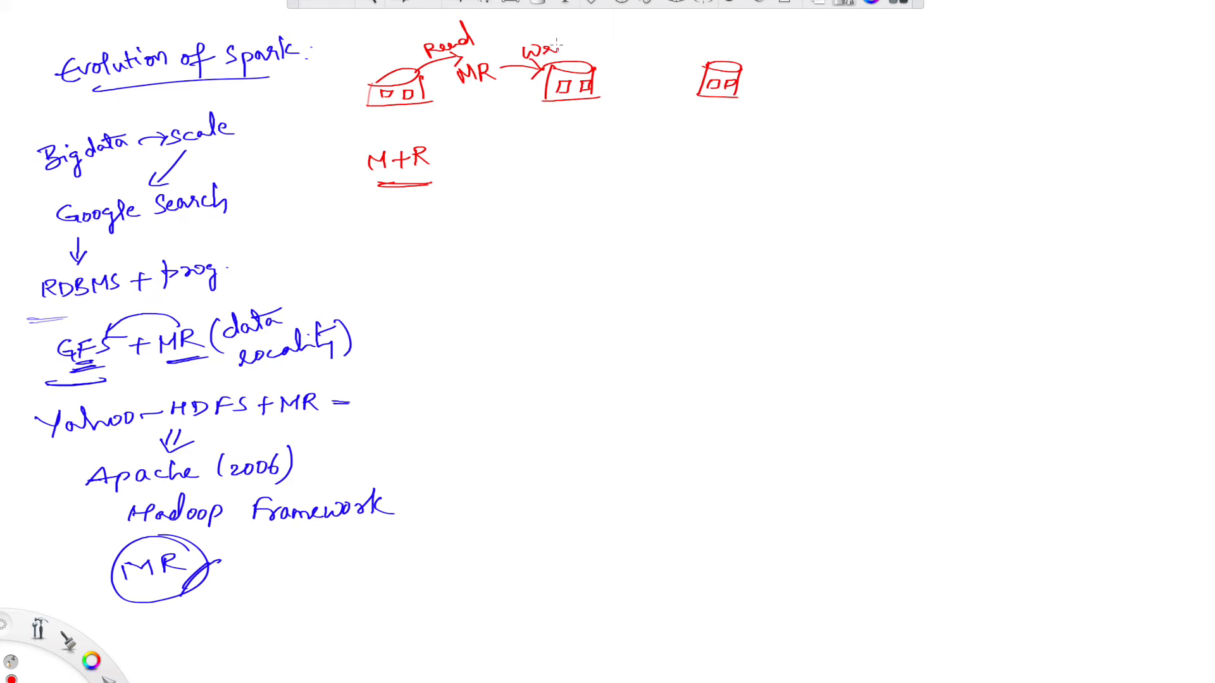
type("write")
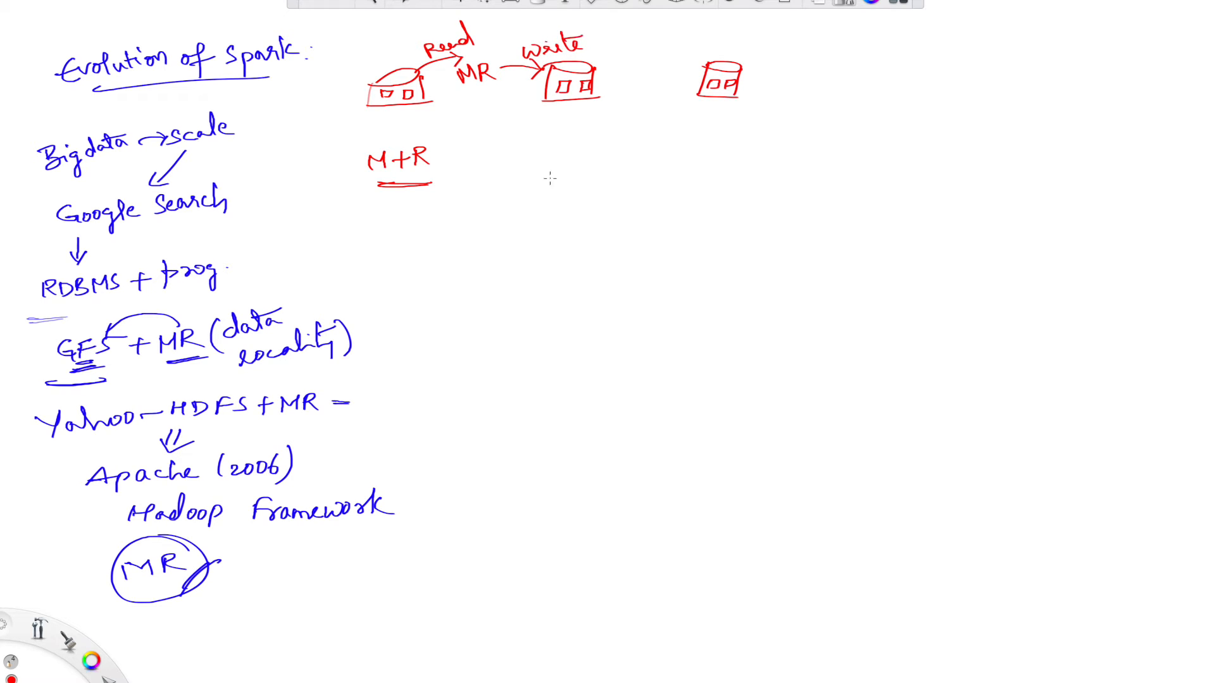
mouse_move(481, 167)
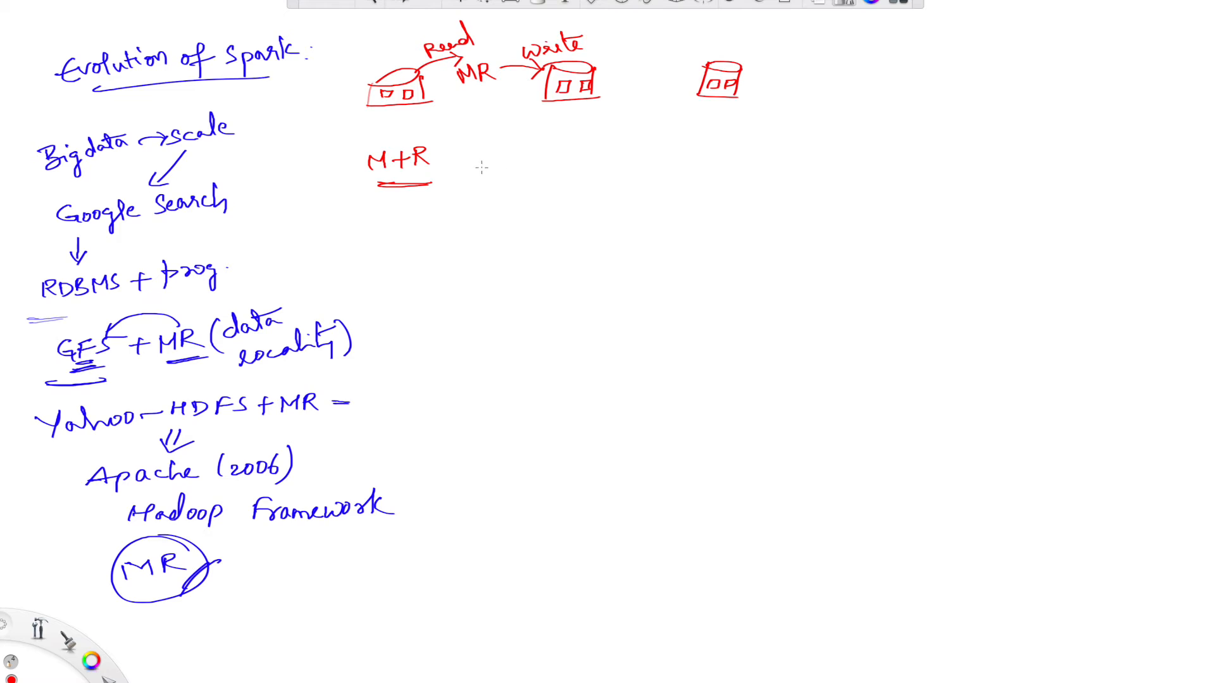
mouse_move(488, 162)
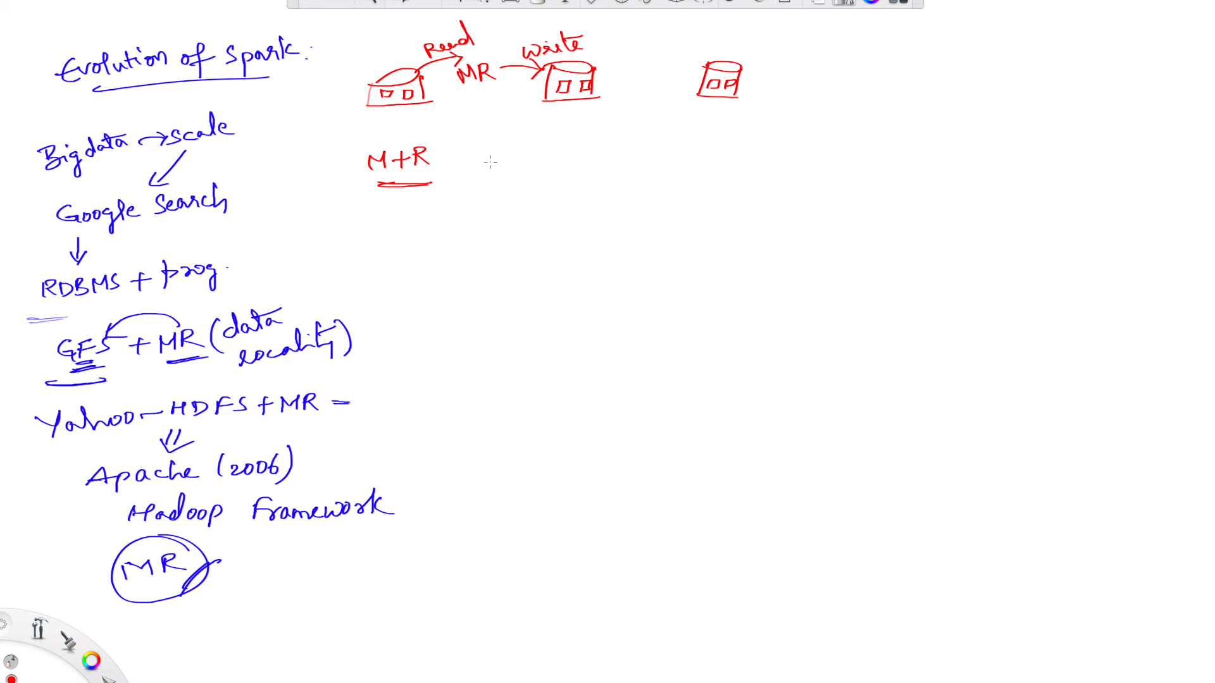
Step: Write 'MR1 + MR2' with trailing dashes, circle 'write', and add a write after the third disk
type("MR1+")
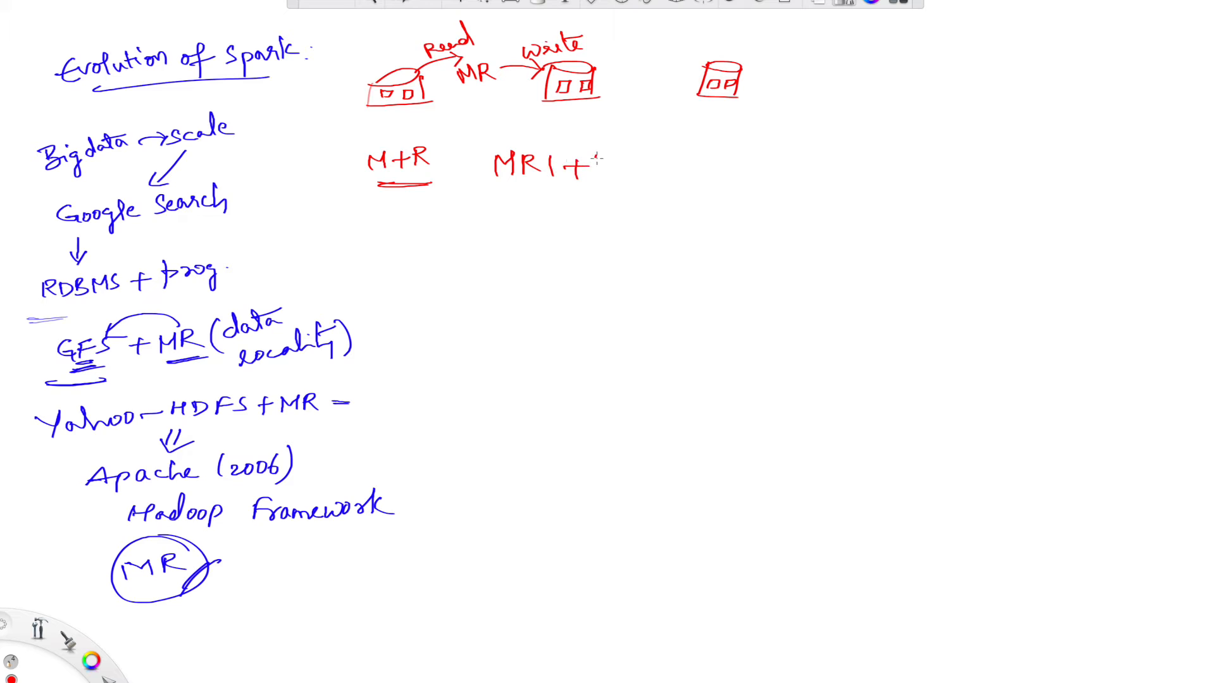
type("MR2 -")
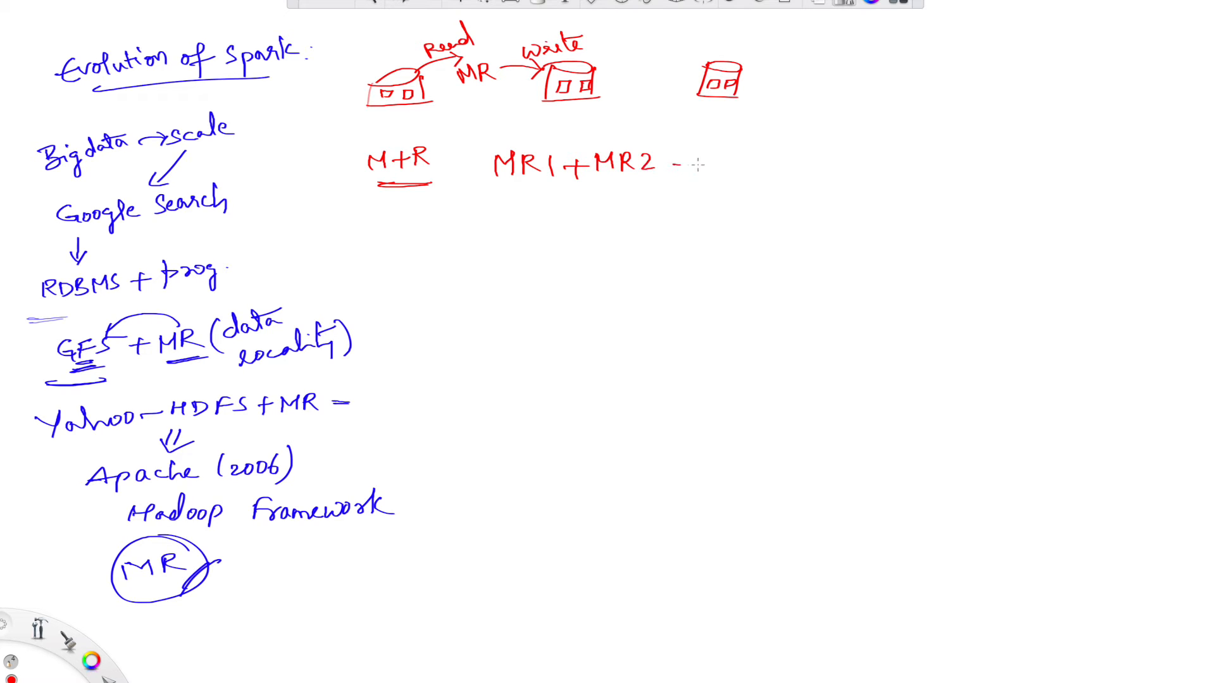
left_click_drag(674, 164, 763, 163)
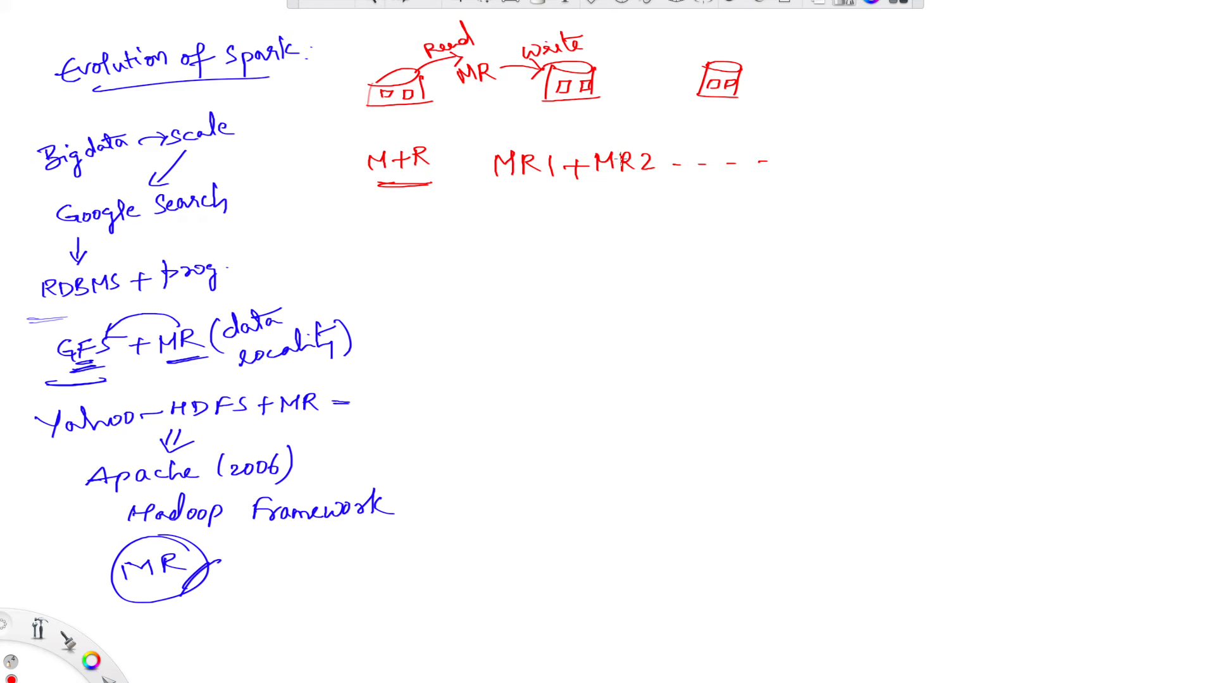
mouse_move(628, 42)
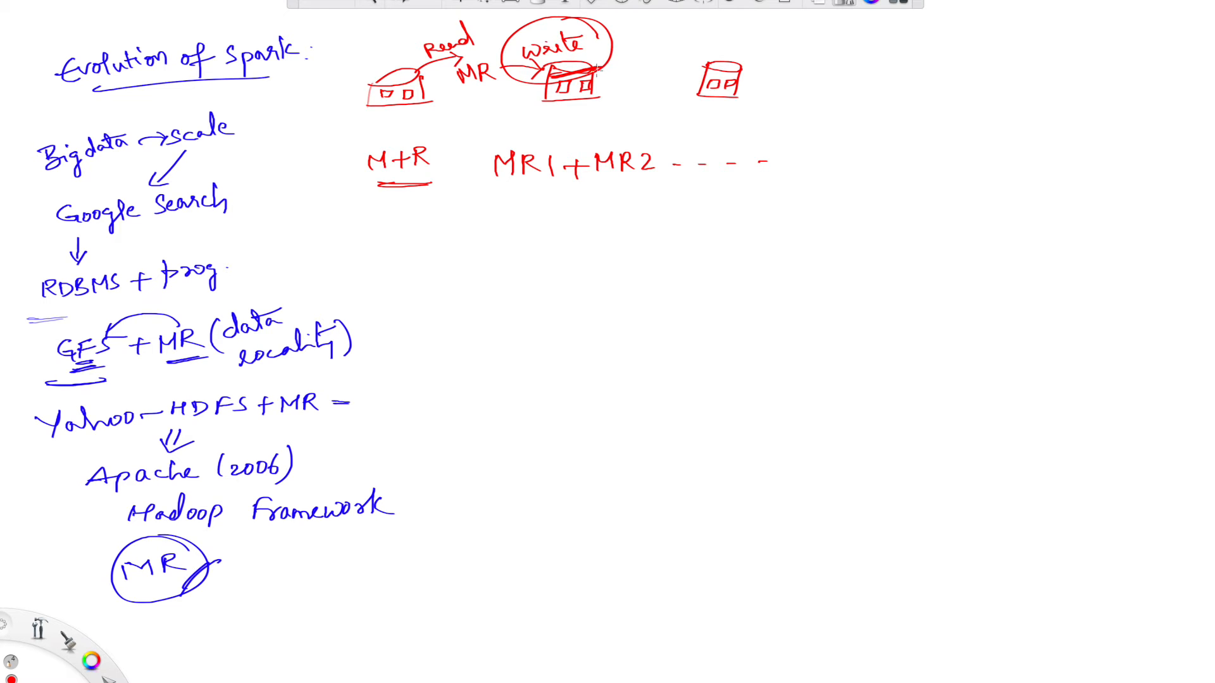
left_click_drag(620, 54, 674, 51)
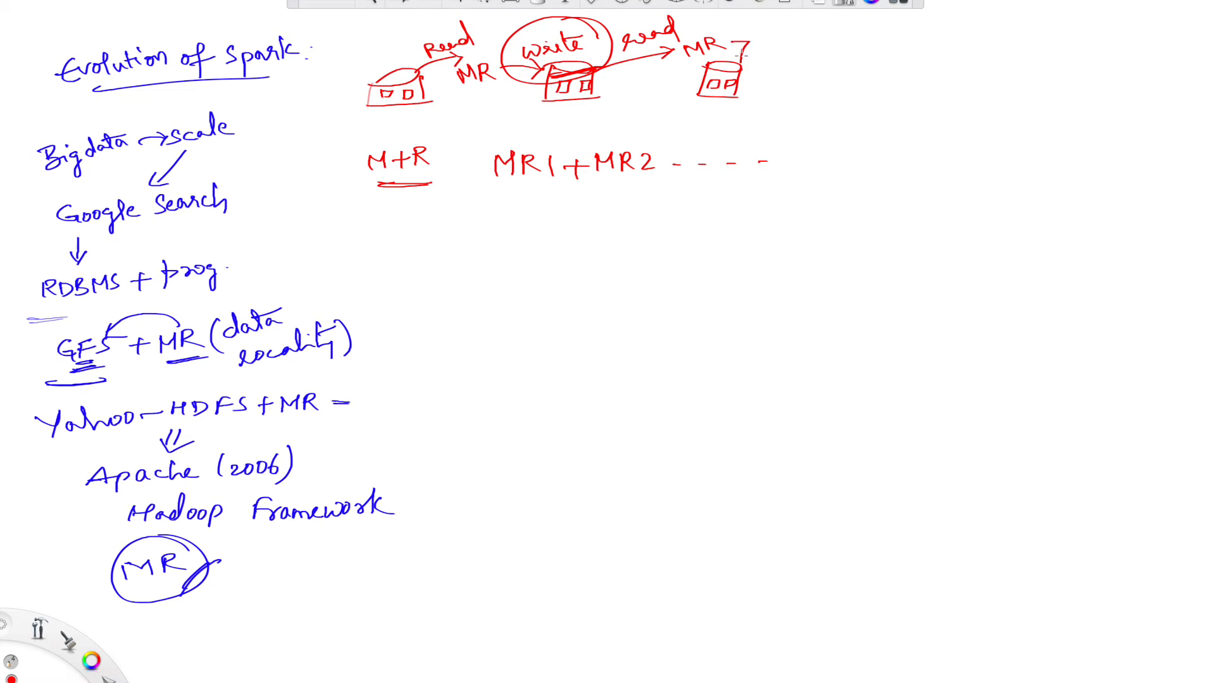
type("wri")
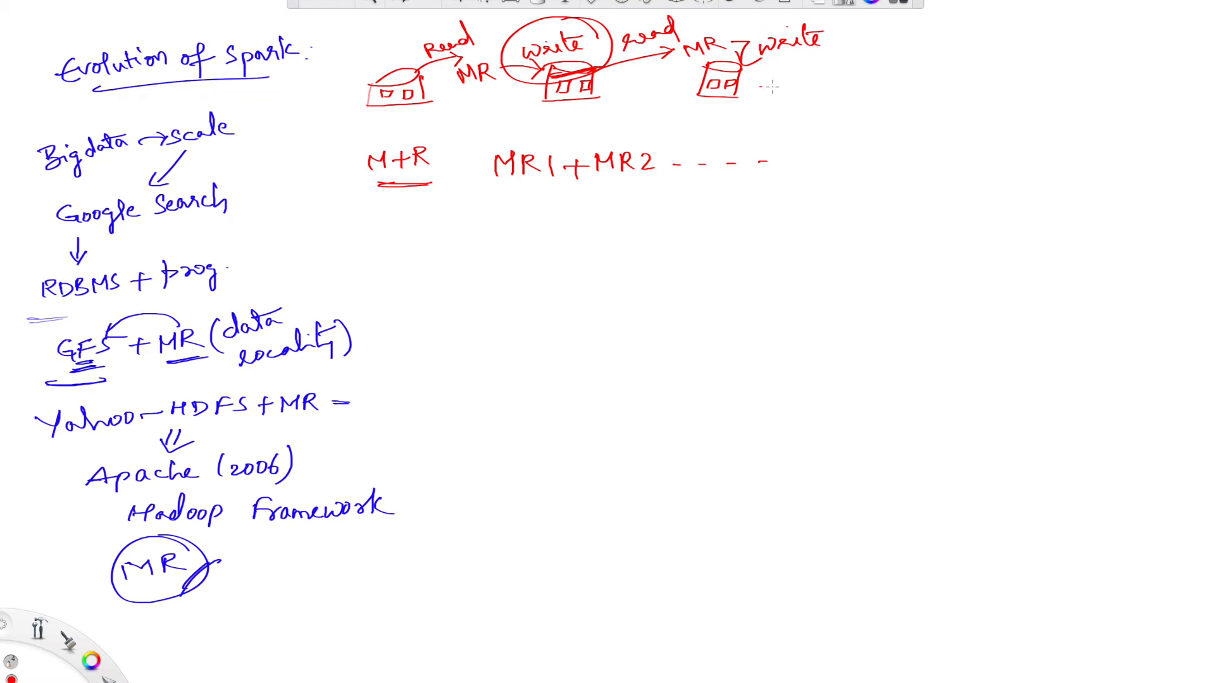
Step: Extend a dotted line to a final HDFS disk, circle MR and arrow it into the second disk
left_click_drag(756, 84, 894, 85)
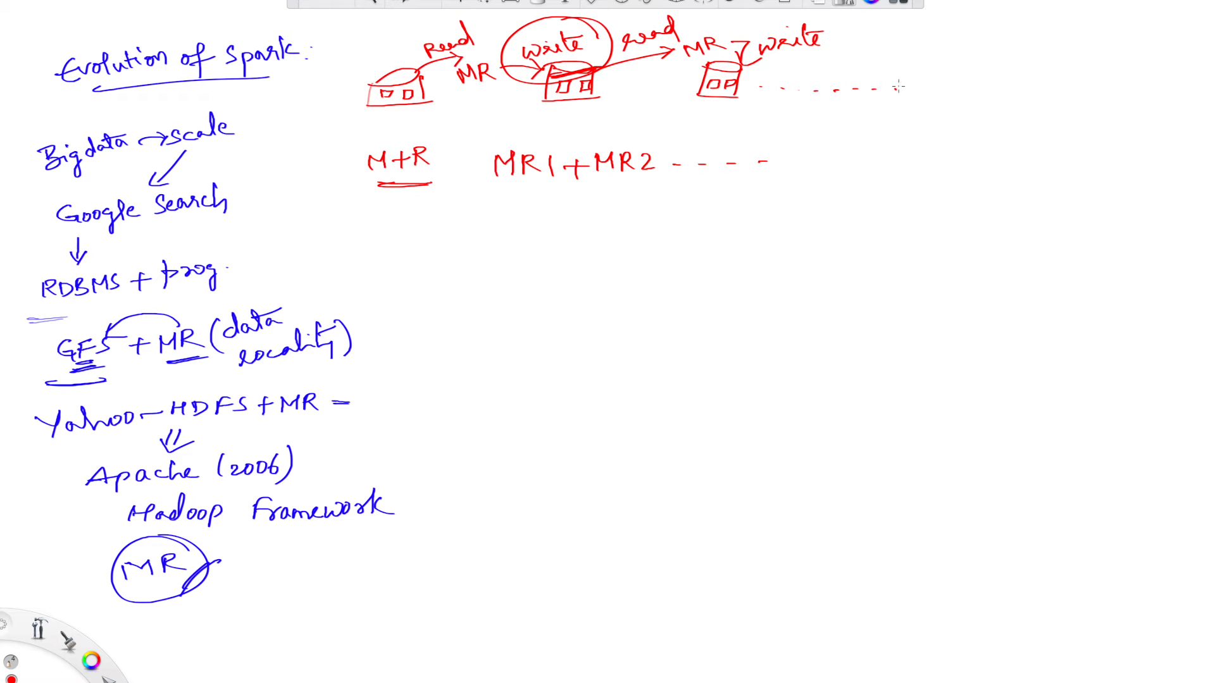
left_click_drag(923, 70, 992, 74)
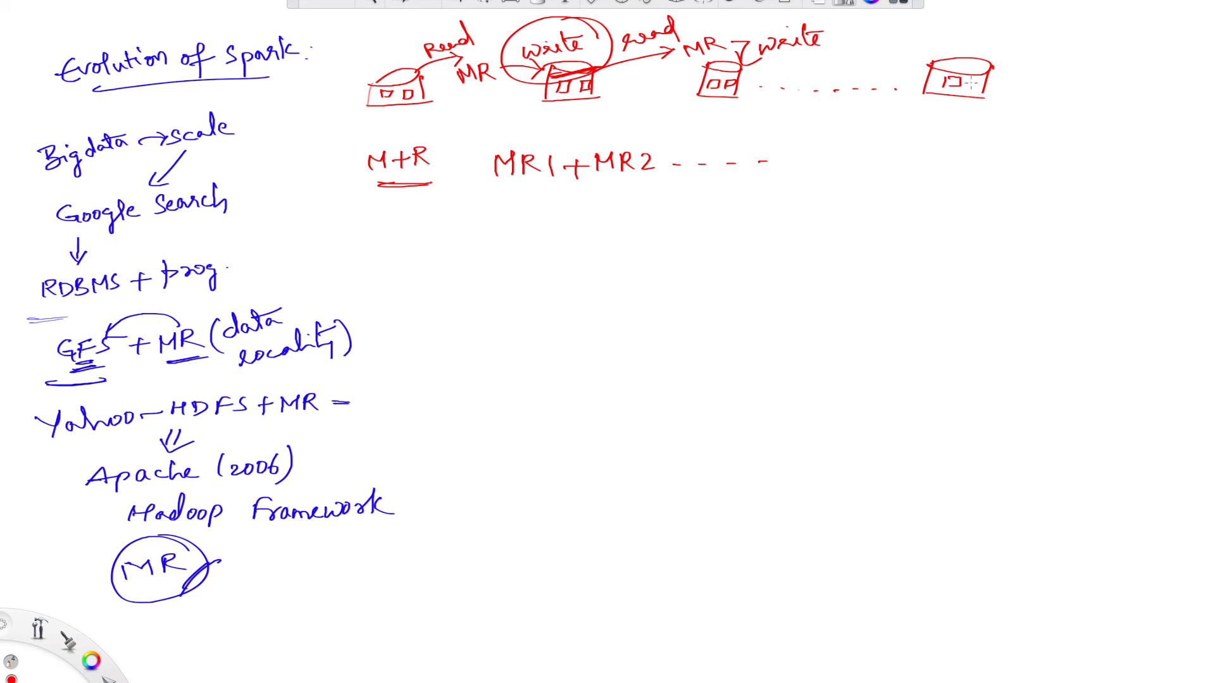
type("HD")
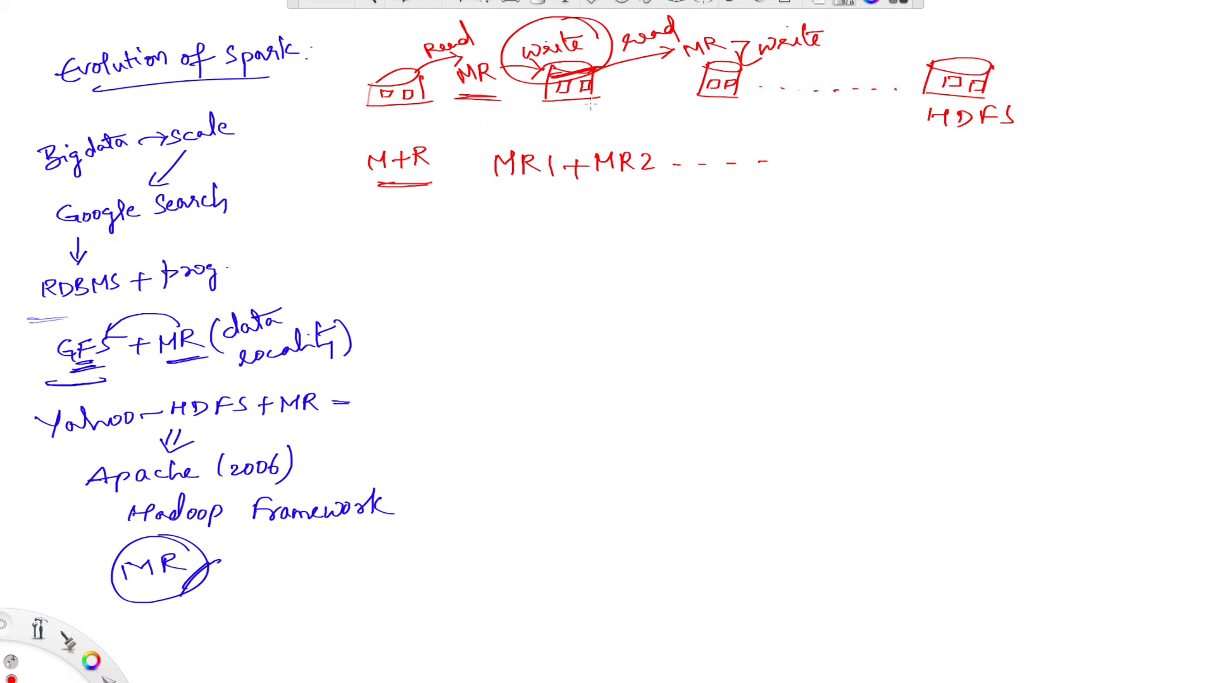
mouse_move(532, 141)
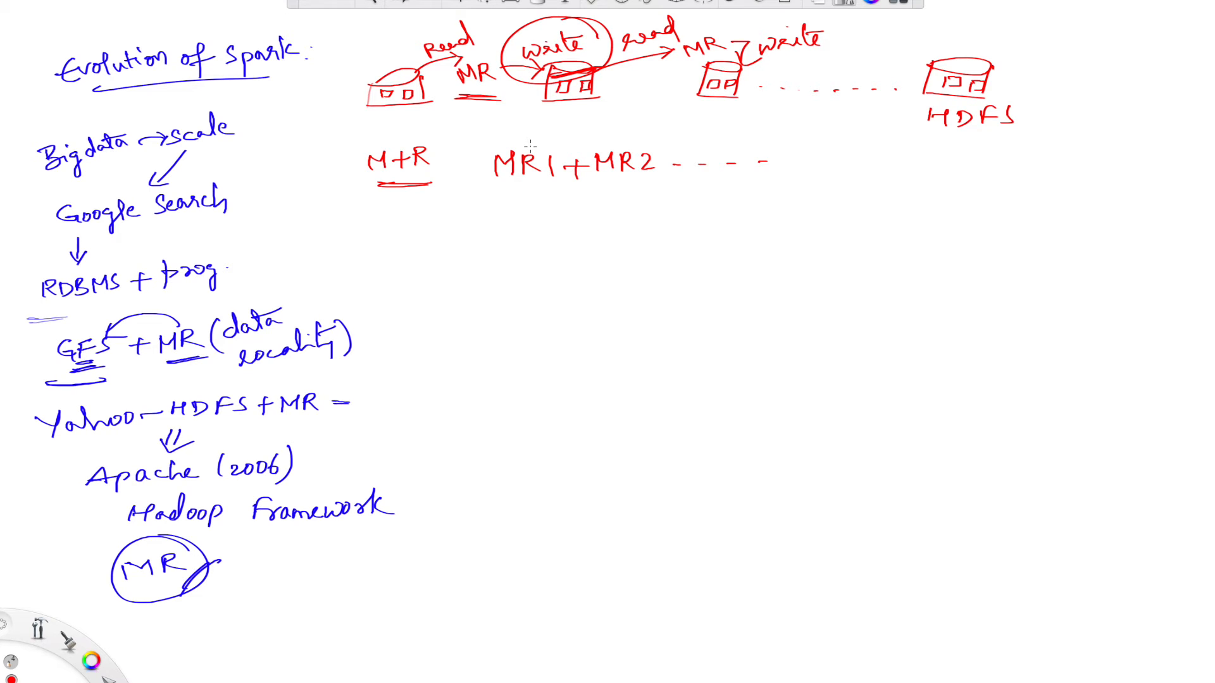
left_click_drag(449, 73, 508, 77)
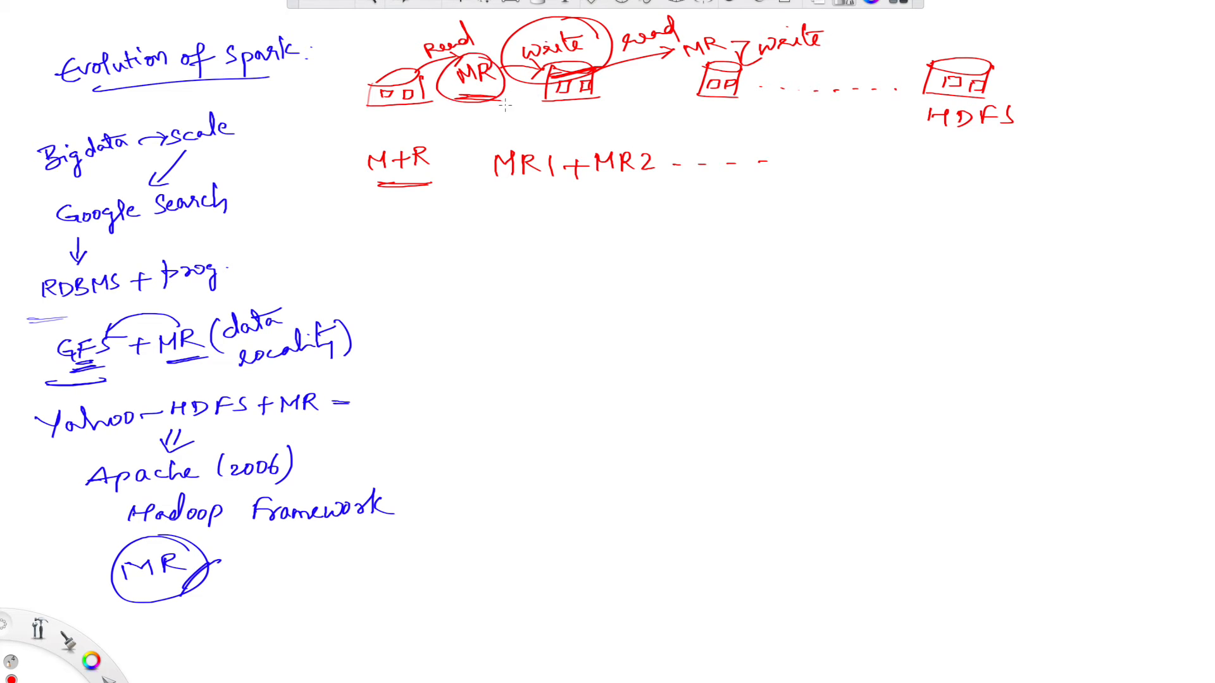
left_click_drag(488, 98, 534, 109)
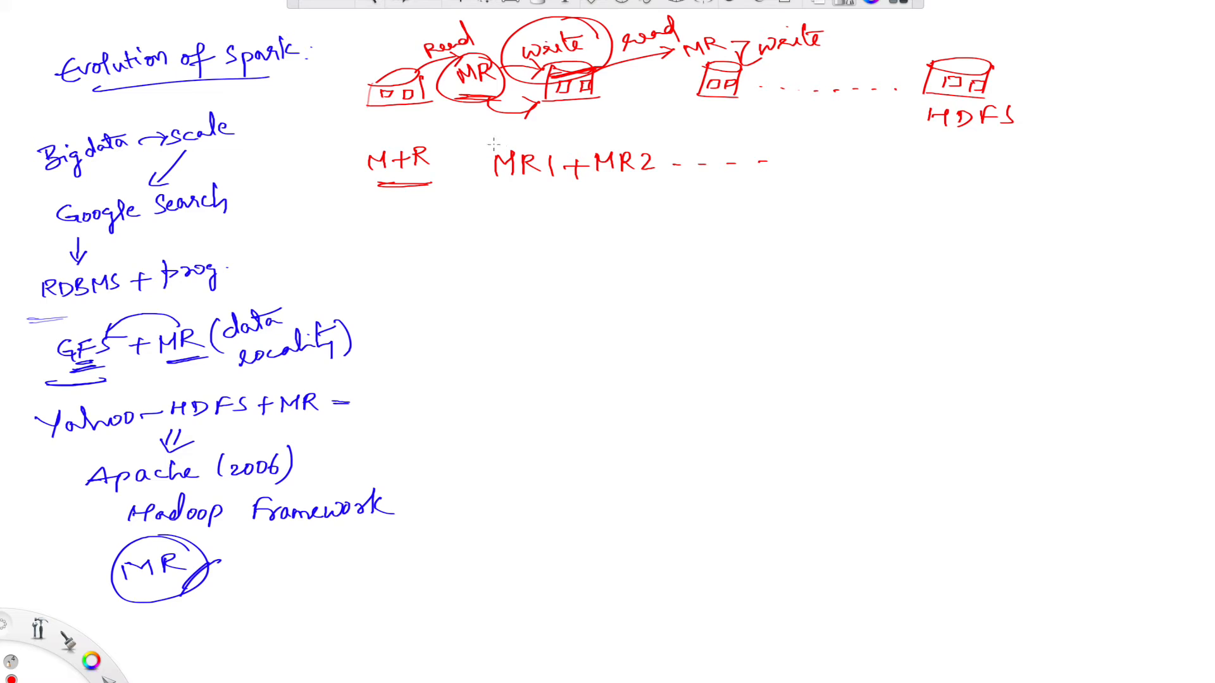
mouse_move(631, 82)
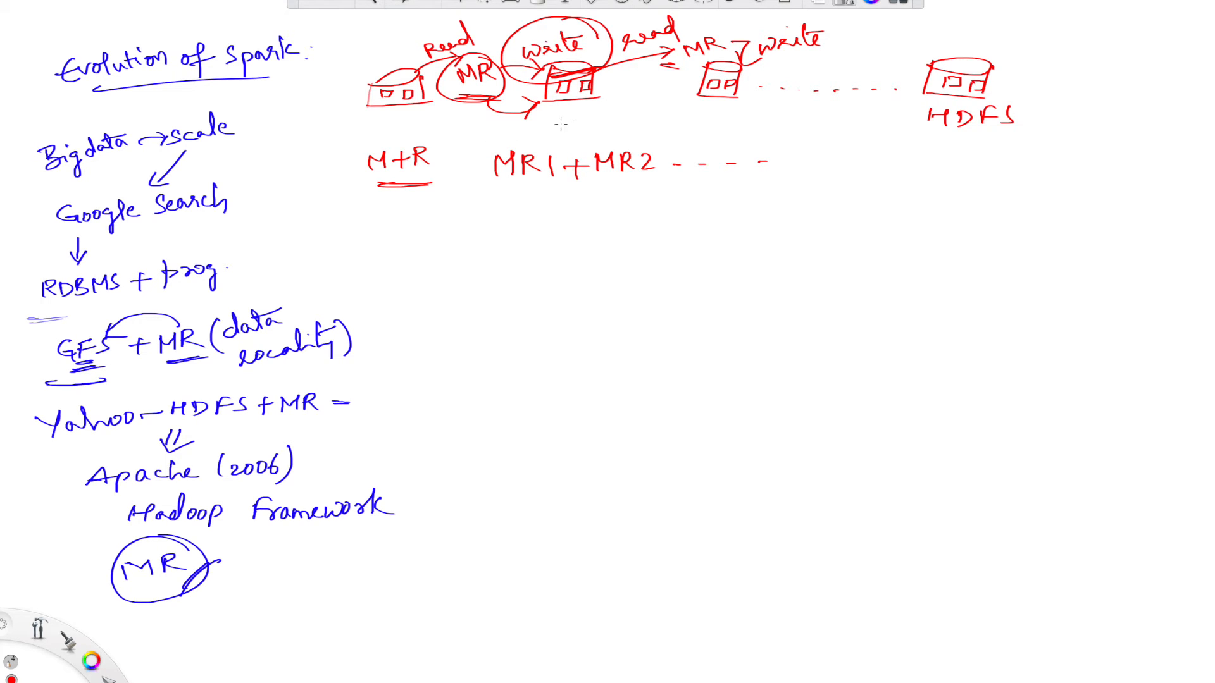
Step: Write 'disk I/O (performance)' under M+R and a dash starting the next line
left_click_drag(395, 216, 403, 236)
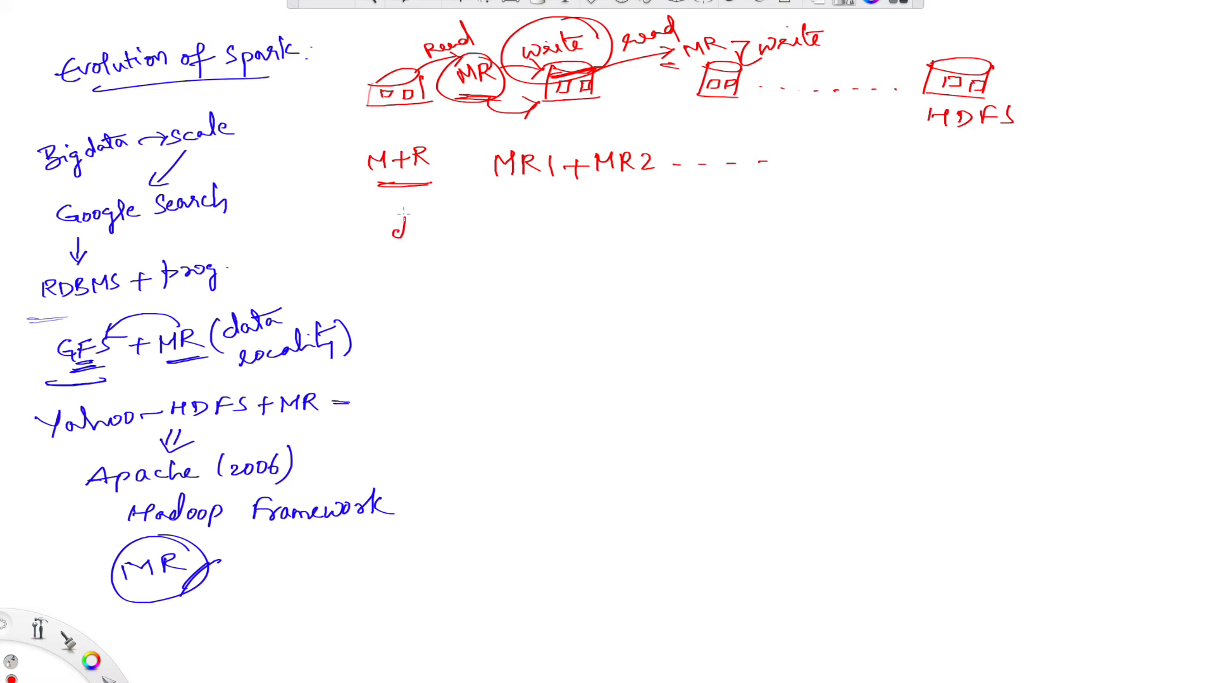
type("disk I/")
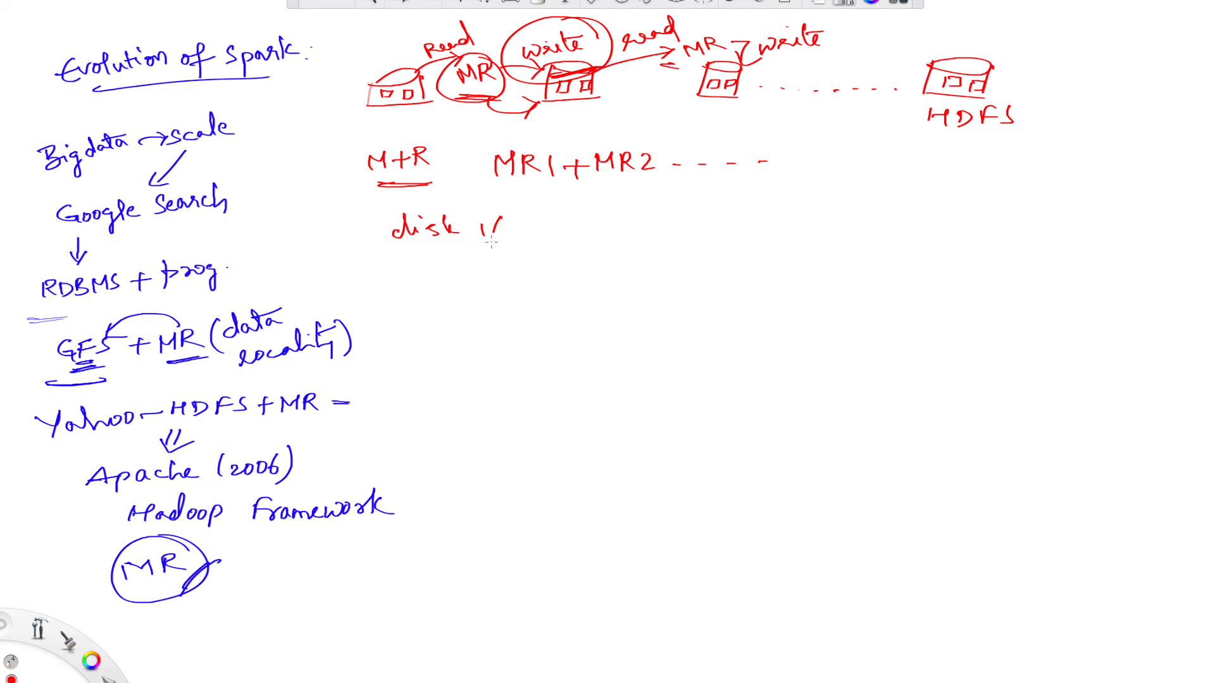
type("/o (performance")
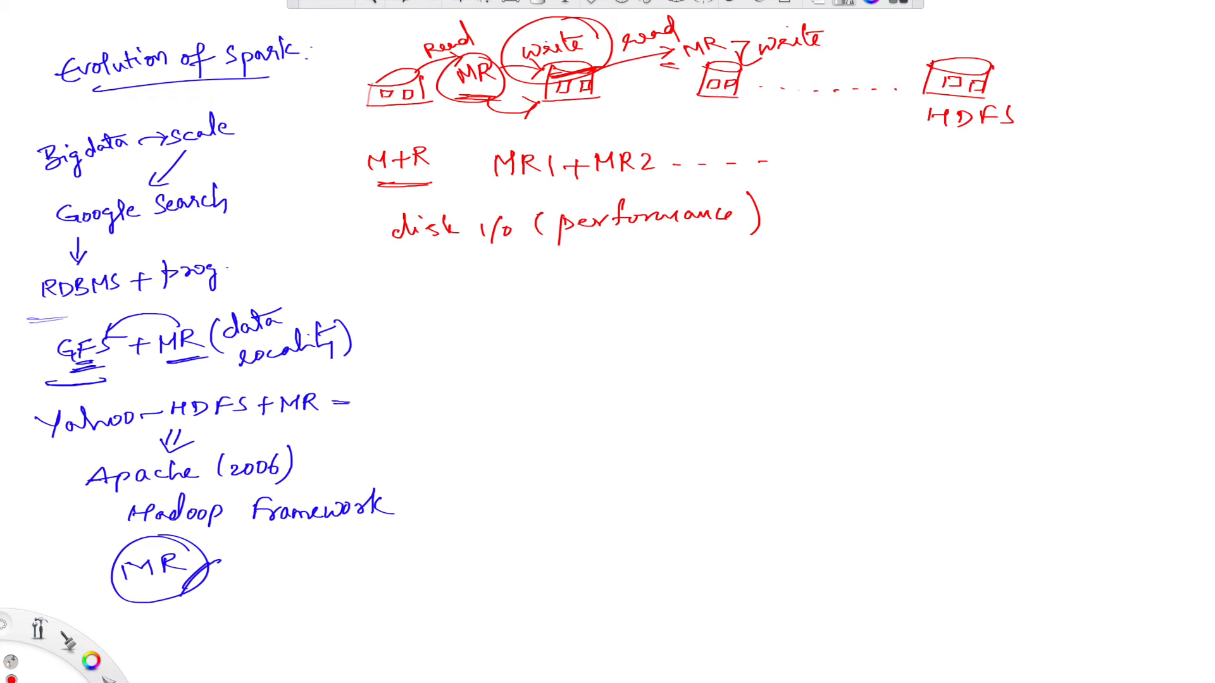
mouse_move(396, 303)
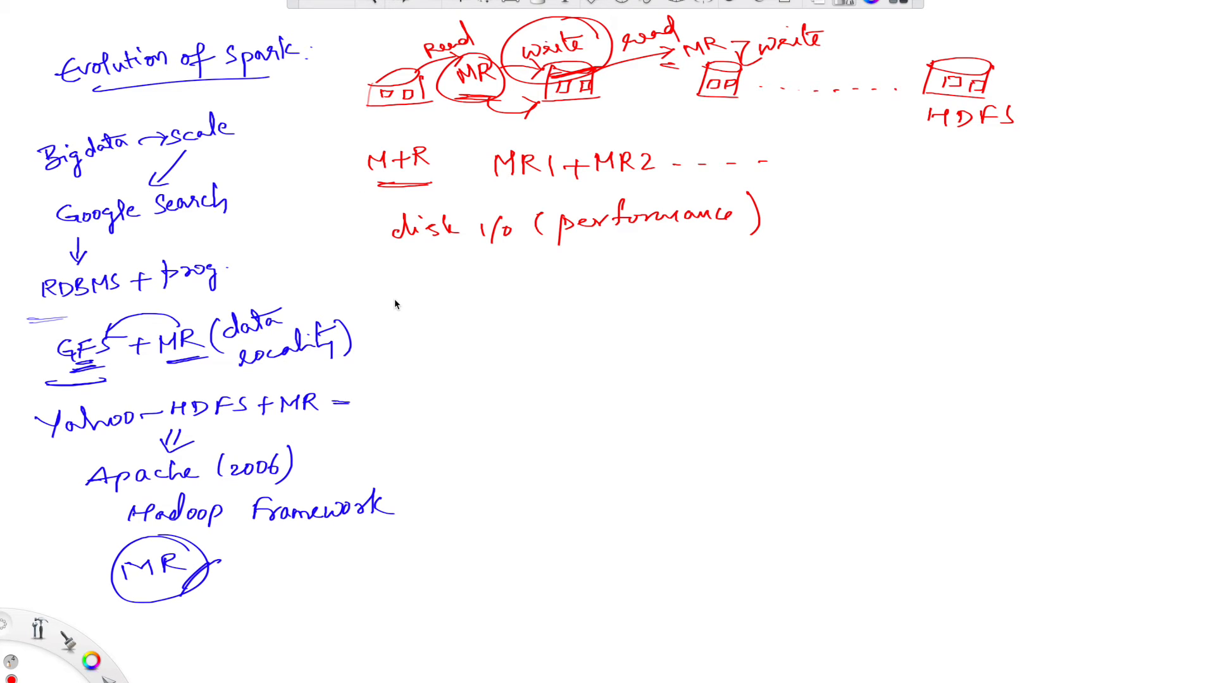
left_click_drag(387, 291, 403, 291)
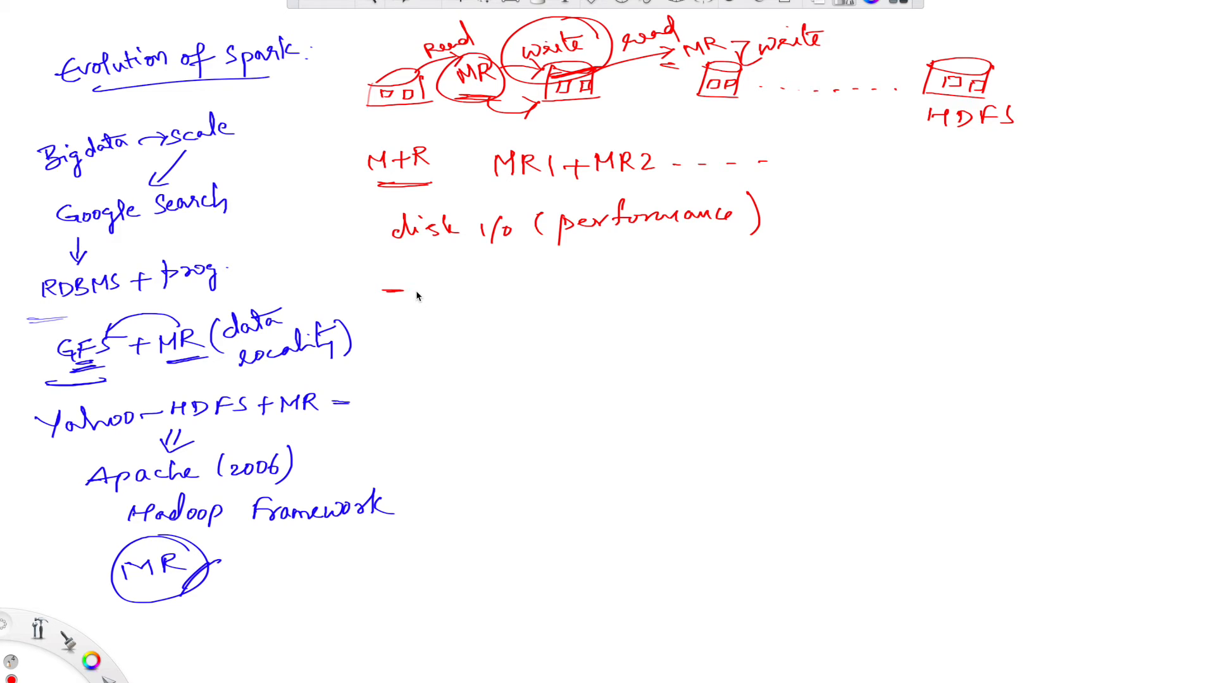
Step: Write 'MR – batch' and begin the tool list with Mahout
type("MP")
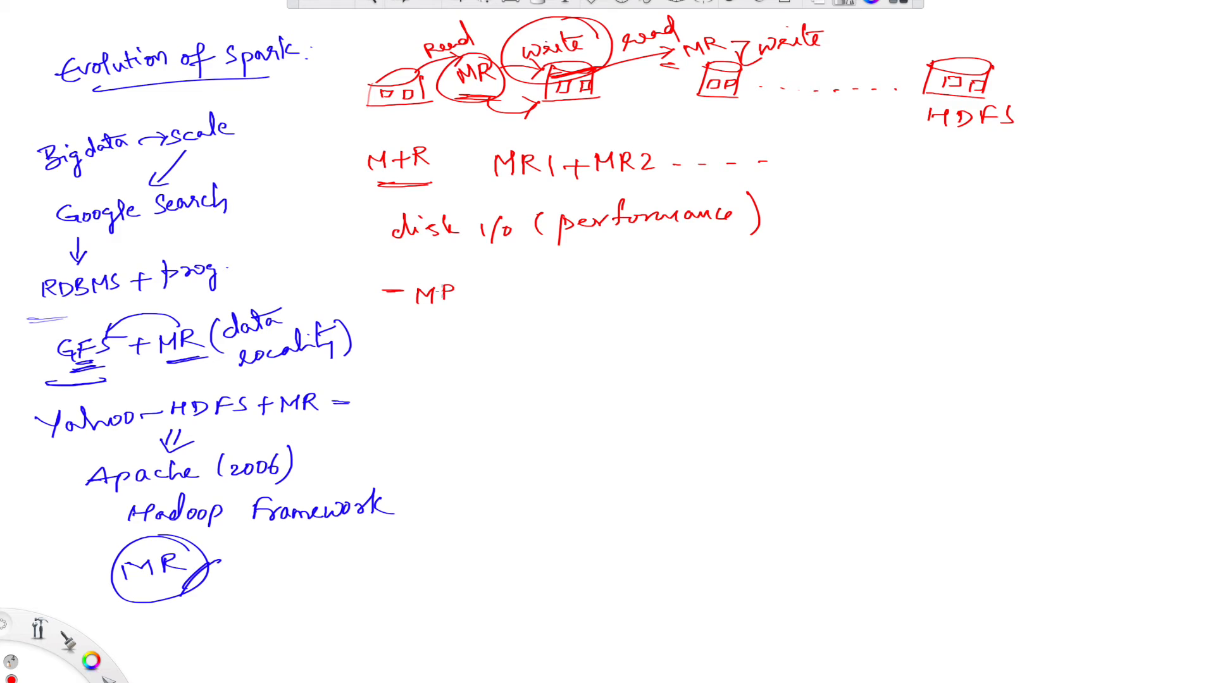
type("batd")
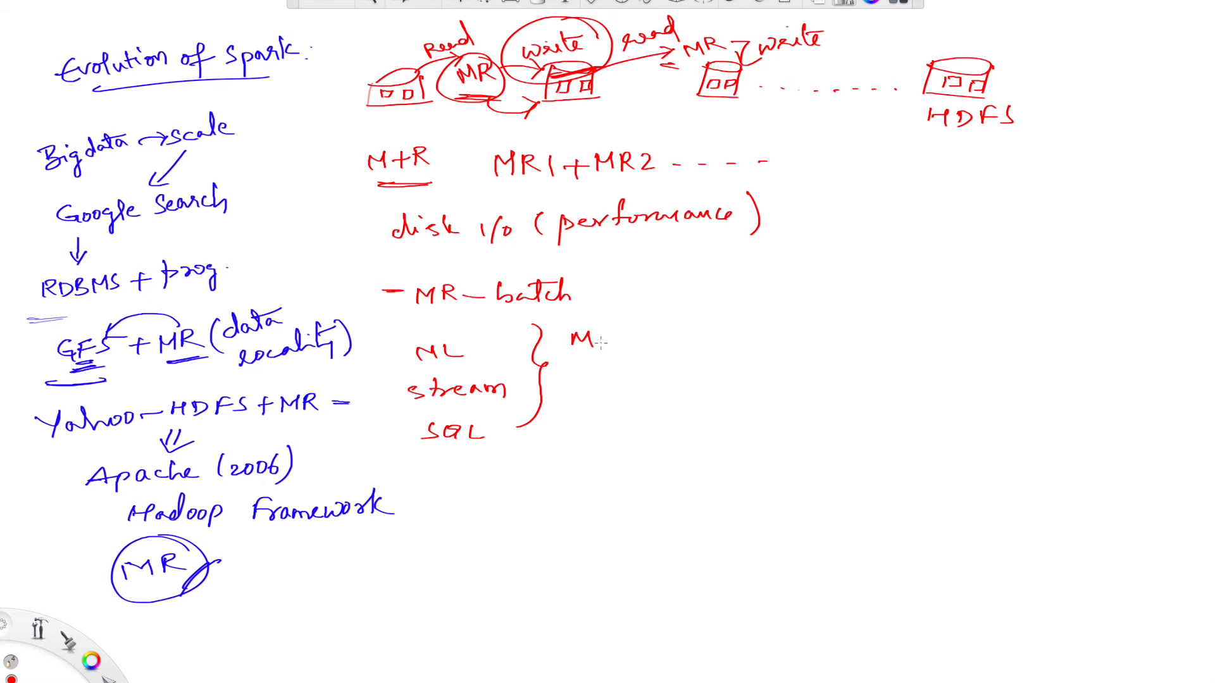
type("Mahout")
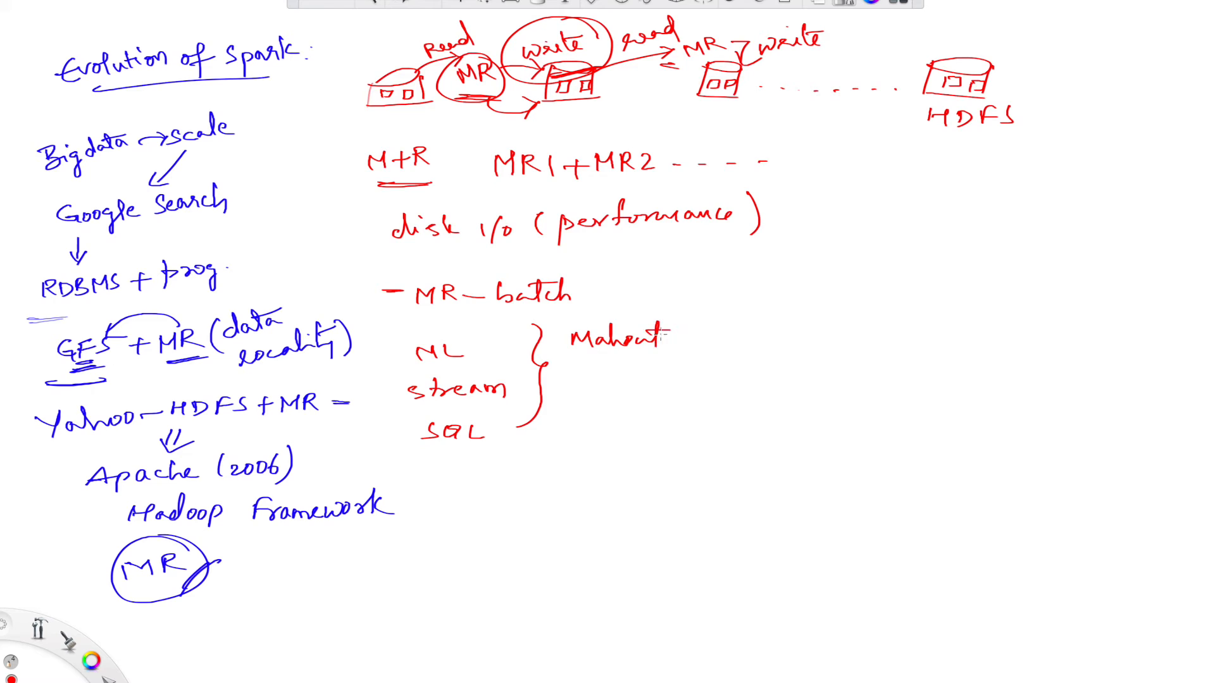
Step: Add Storm, Hive and GraphX and bracket the tool list together beside ML, stream, SQL
type("Stra")
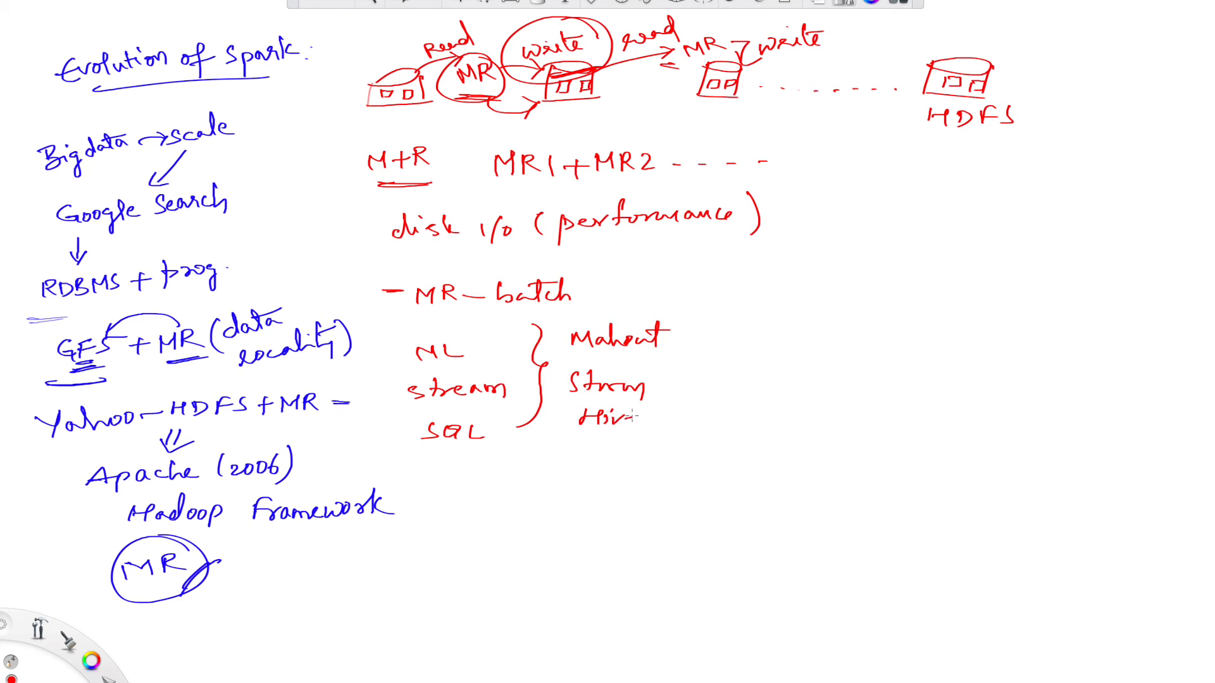
type("Grep")
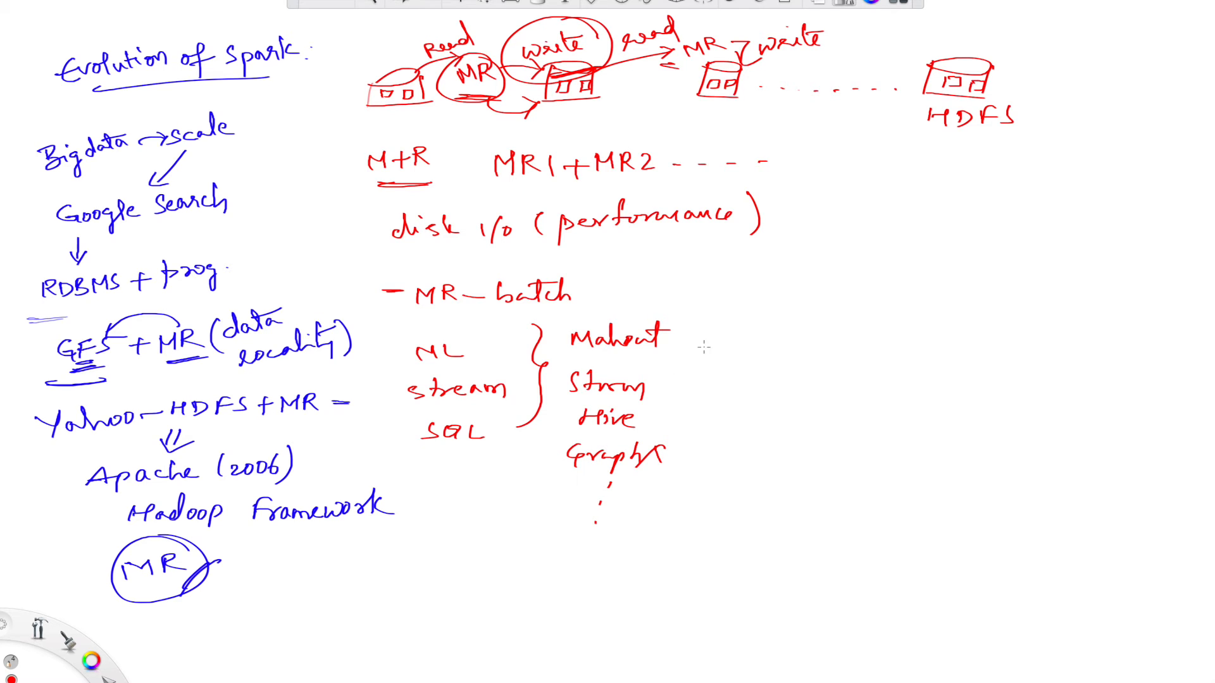
left_click_drag(759, 299, 712, 465)
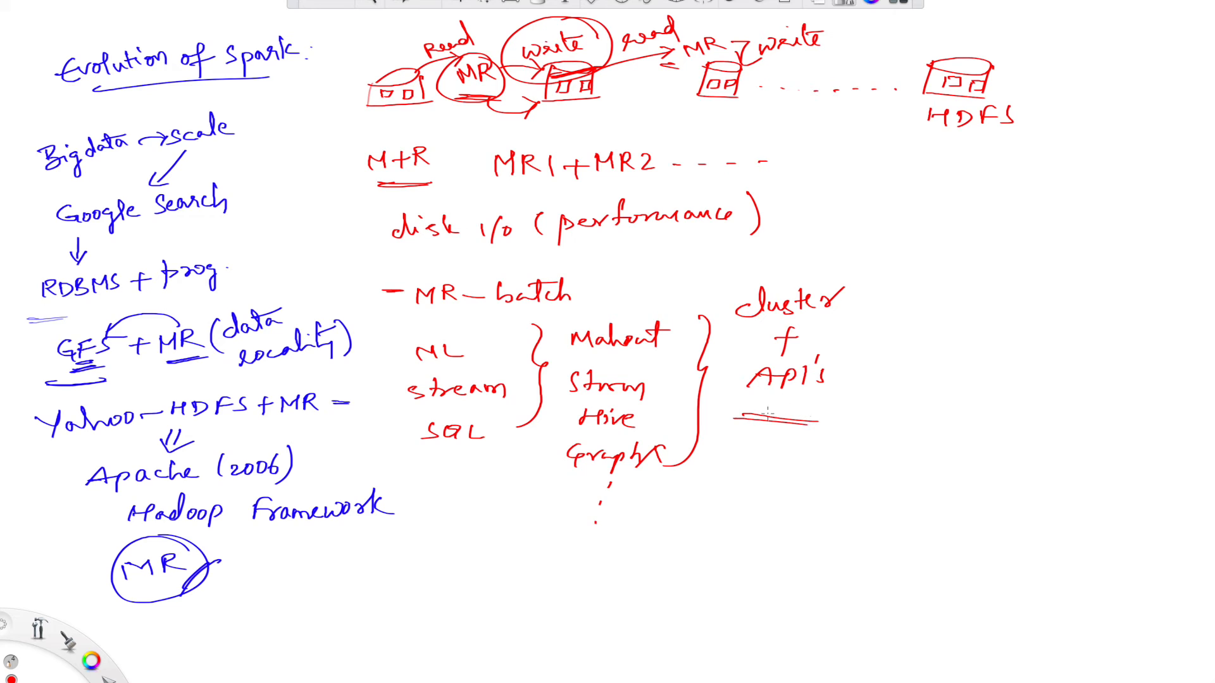
mouse_move(717, 462)
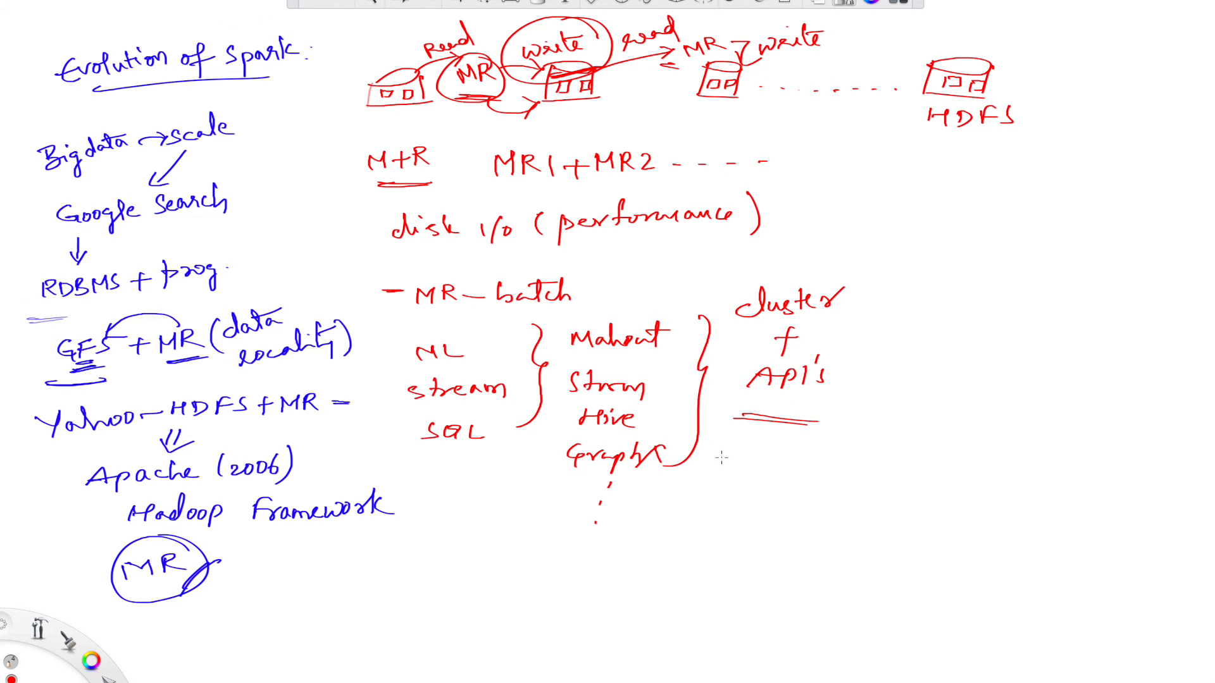
mouse_move(893, 192)
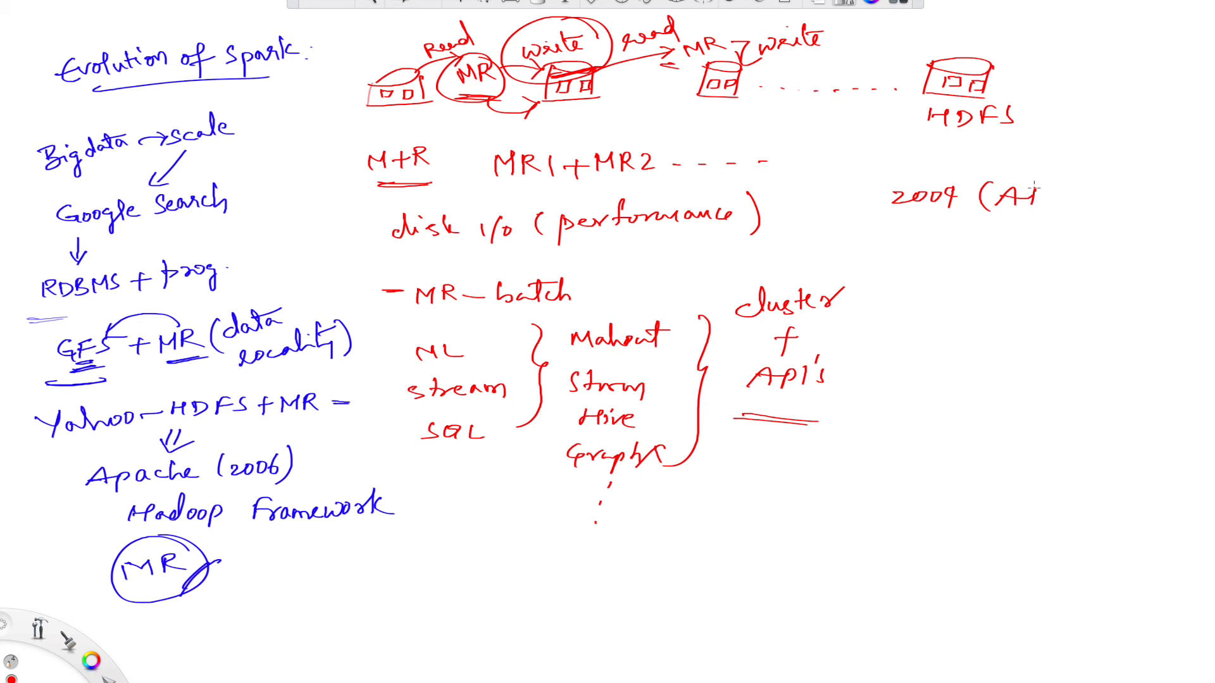
Step: Write the underlined AMPLab note and circle MR in the MR-batch line
type("MPLab)")
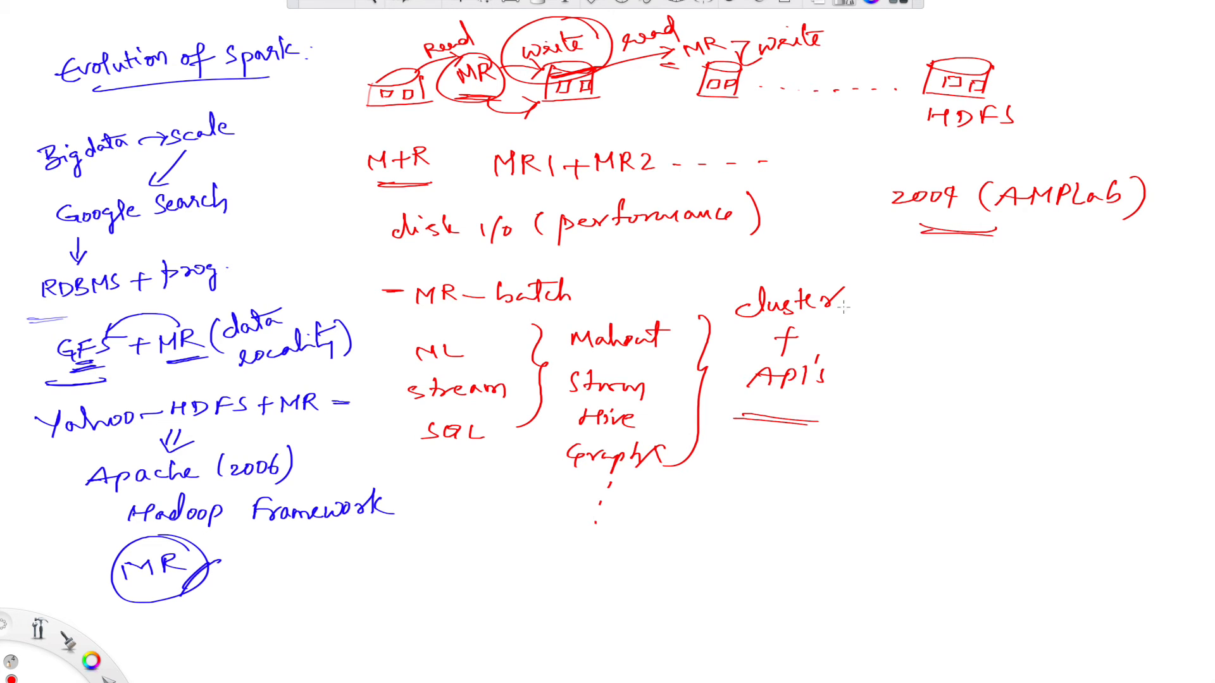
mouse_move(570, 248)
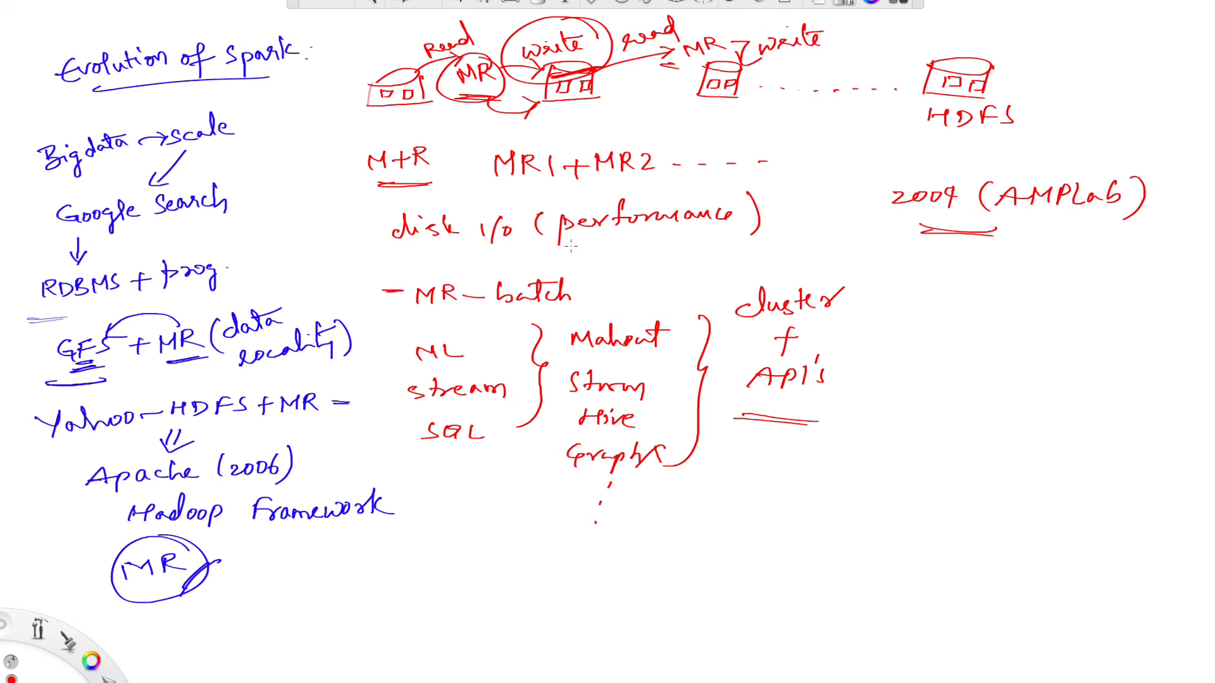
left_click_drag(403, 279, 480, 311)
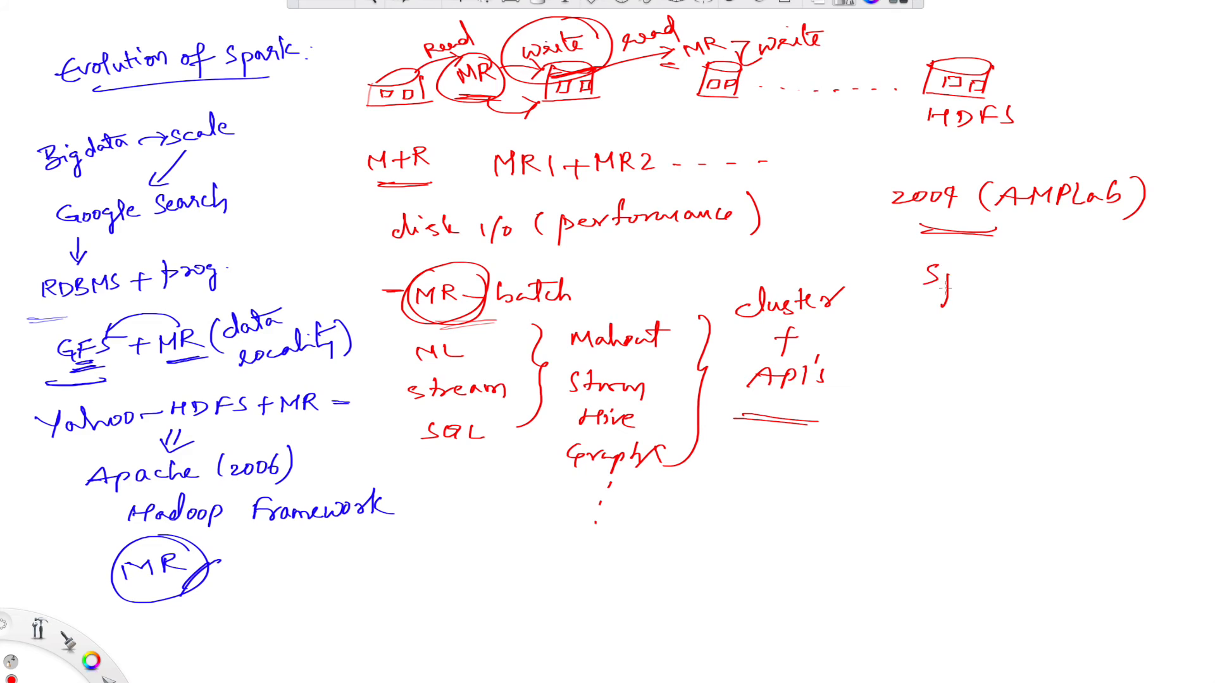
Step: Write 'Spark' below AMPLab, circle it, and switch the pen colour to black
type("Spark")
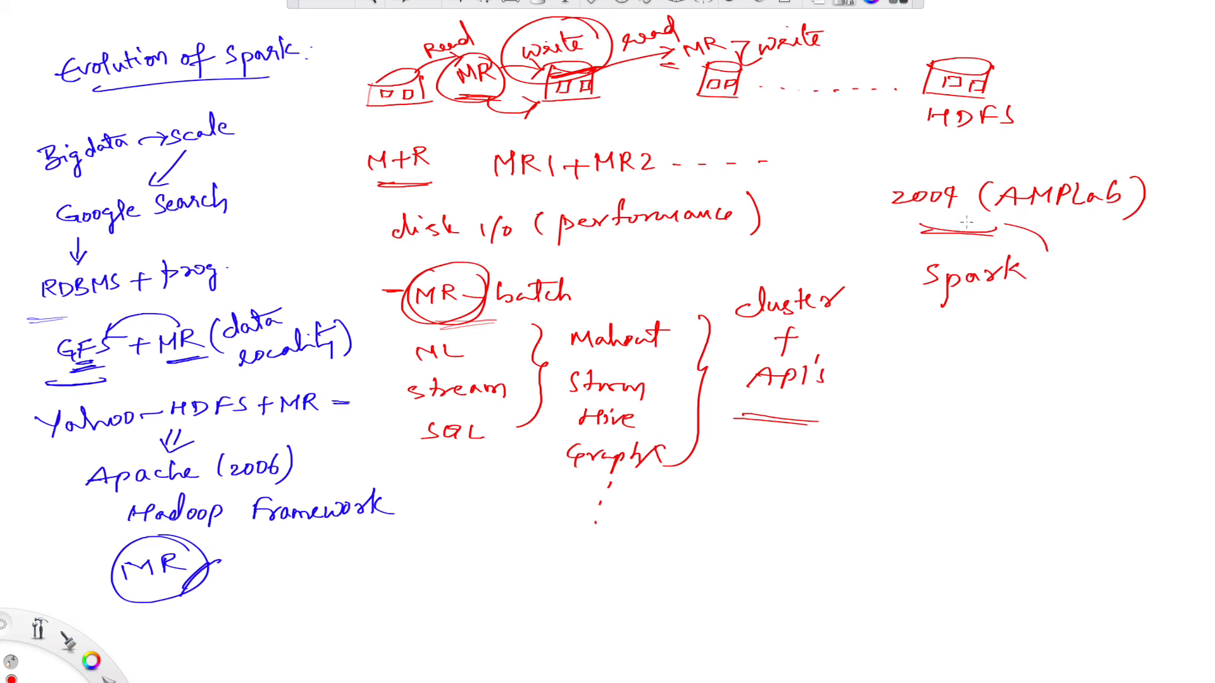
left_click_drag(899, 233, 1054, 318)
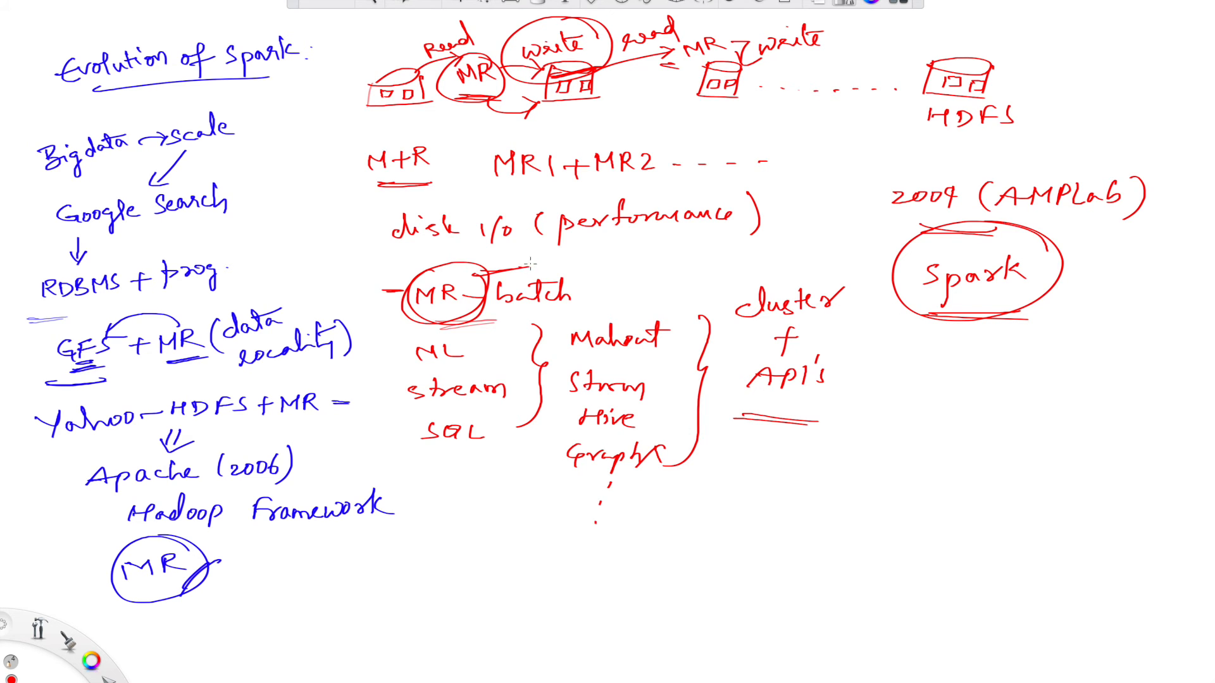
left_click(97, 659)
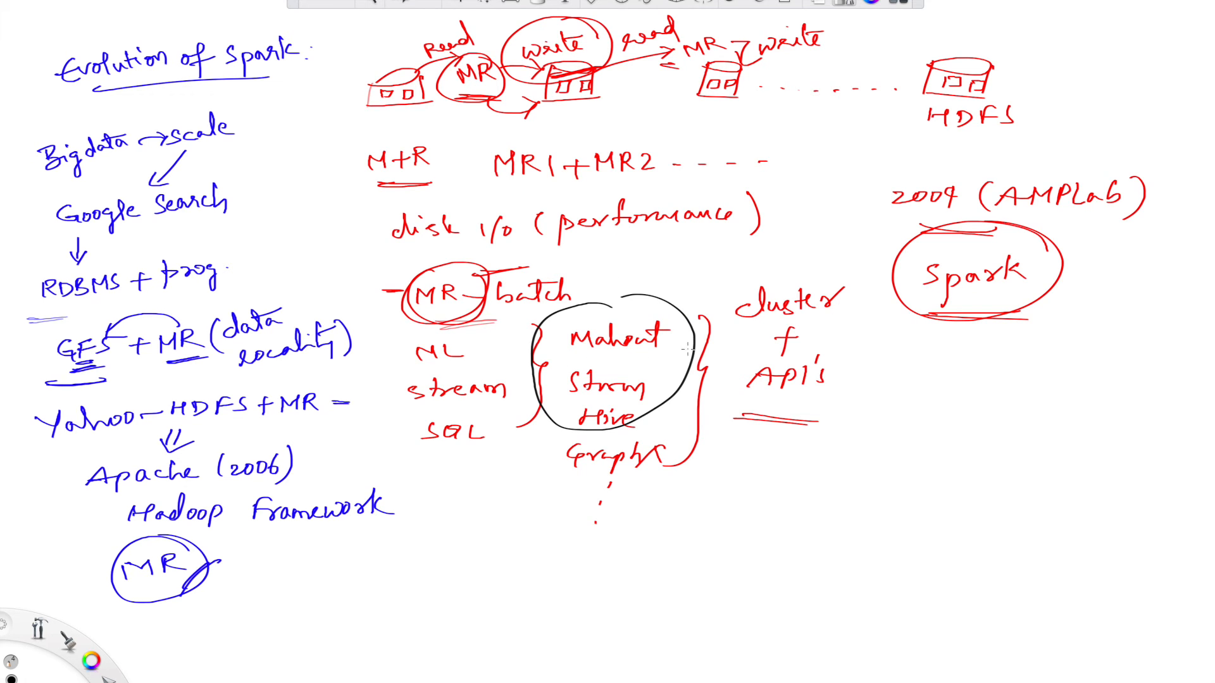
mouse_move(655, 355)
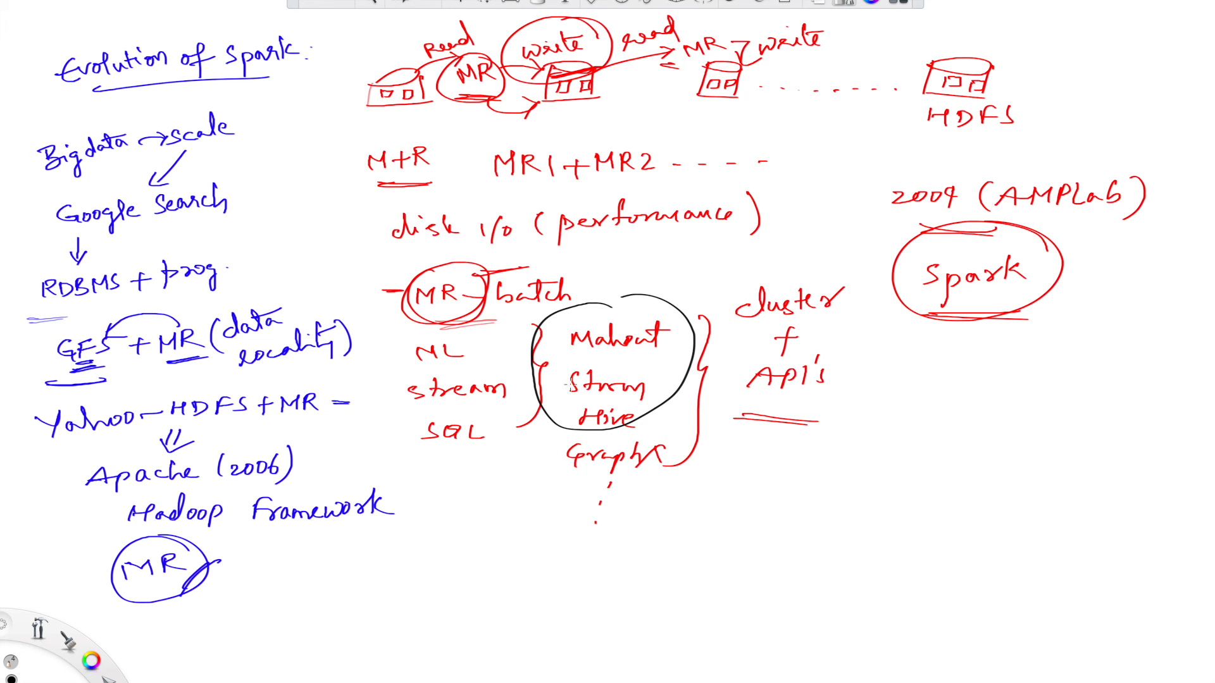
Step: Circle ML, stream, SQL and the tool names in black and underline the circled Spark
left_click_drag(380, 353, 489, 353)
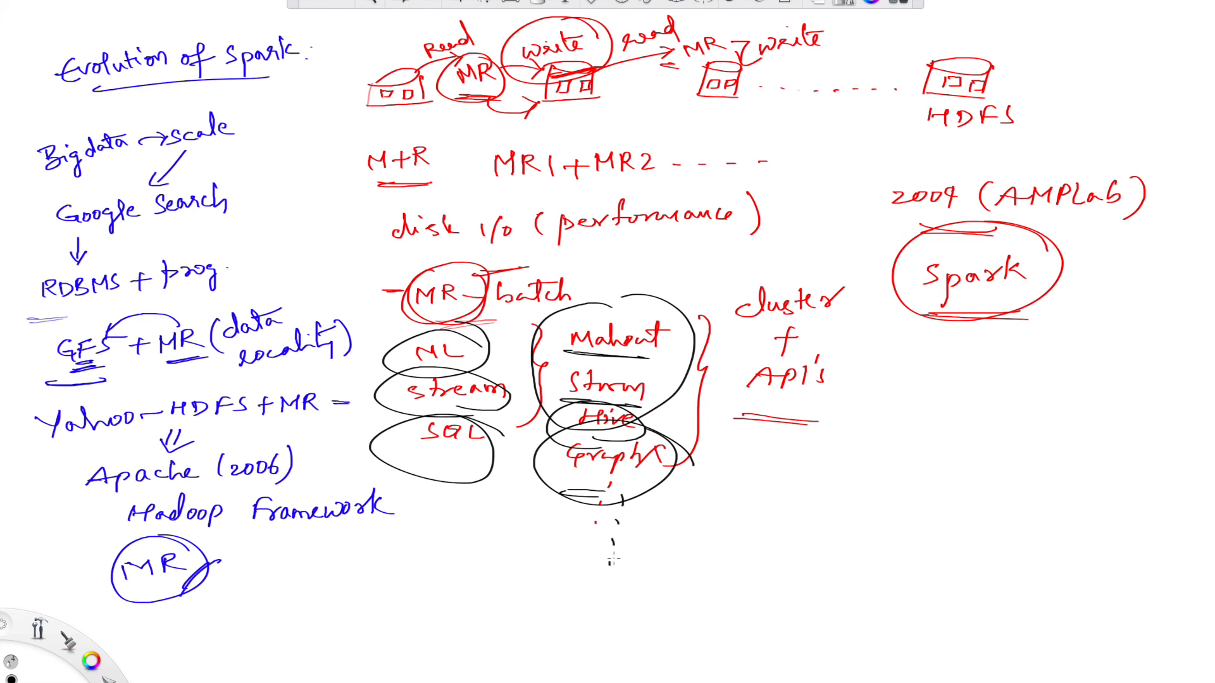
mouse_move(677, 439)
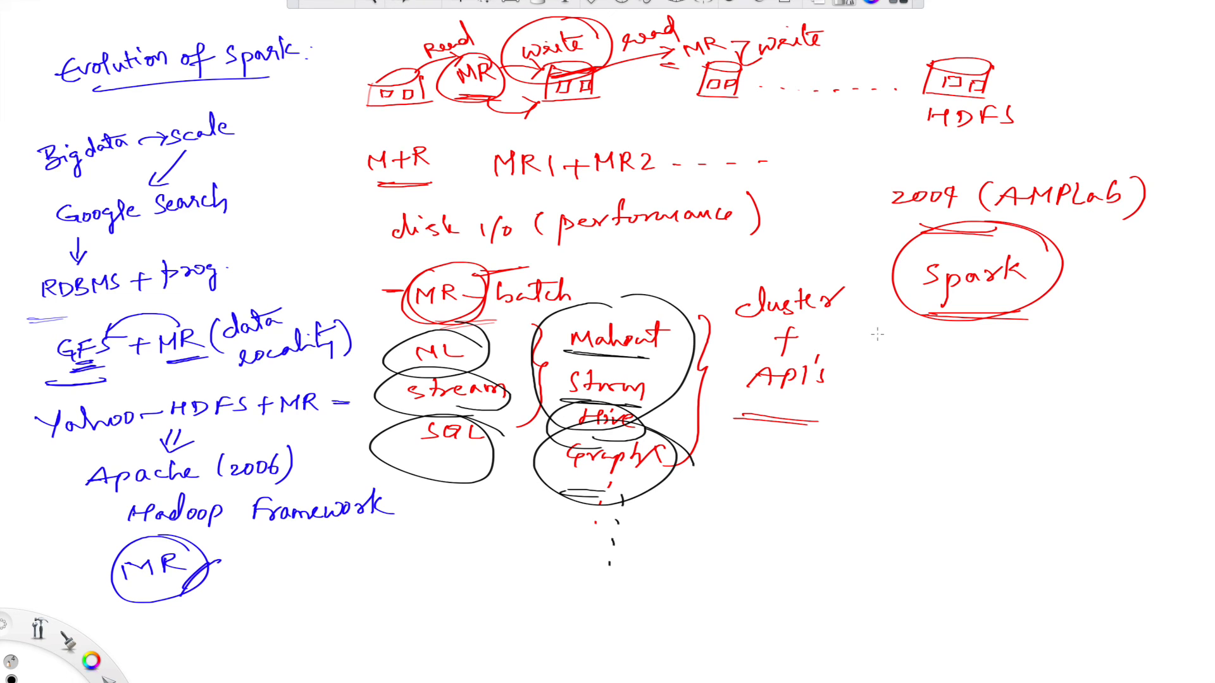
left_click_drag(919, 317, 1022, 321)
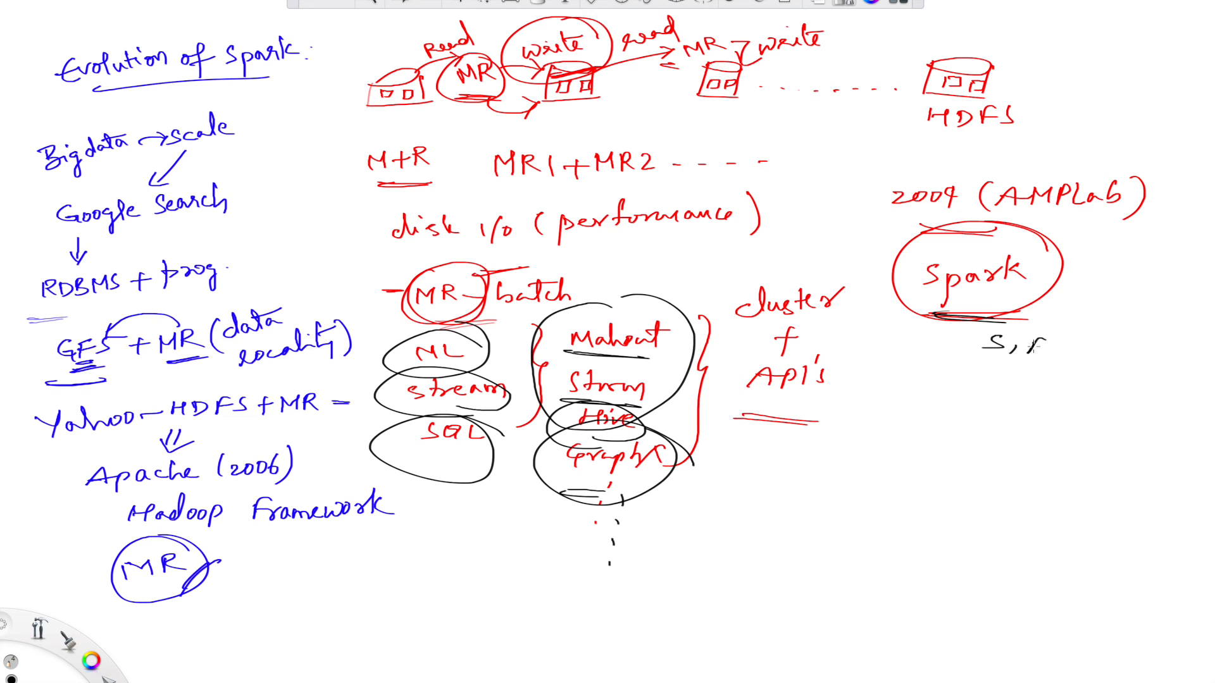
Step: Write 'S, F, E', the '= 10–20x (100x)' speed note and '= MR+' under Spark
type(", F")
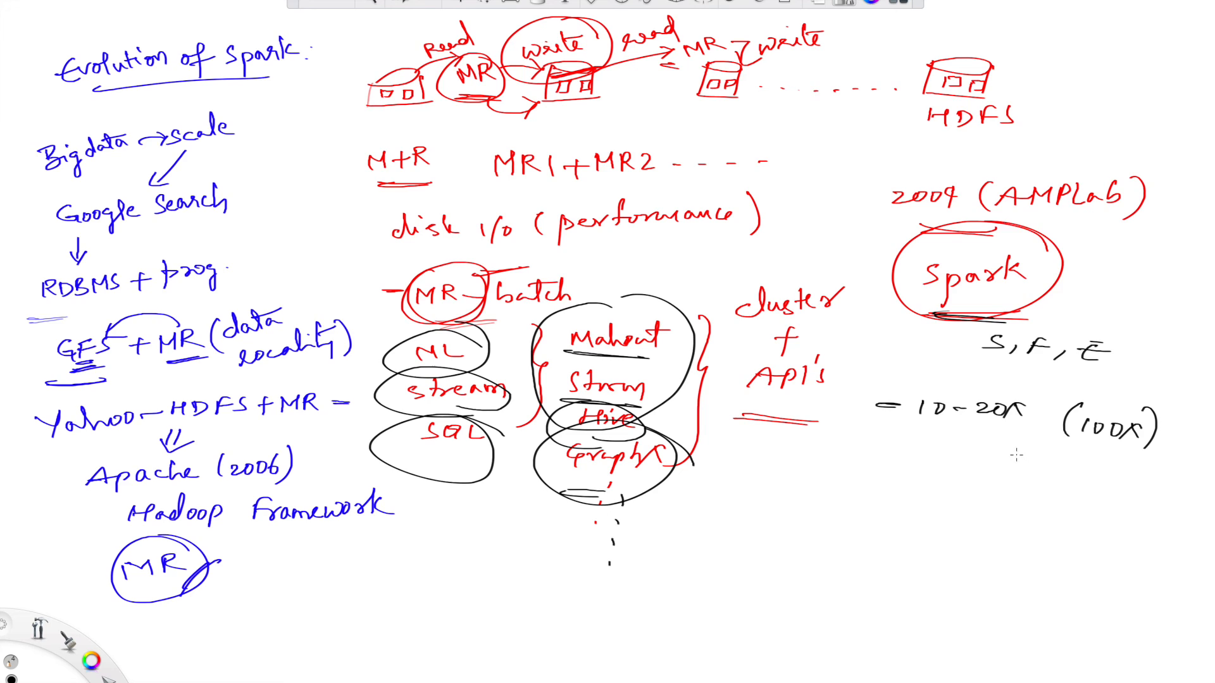
mouse_move(917, 450)
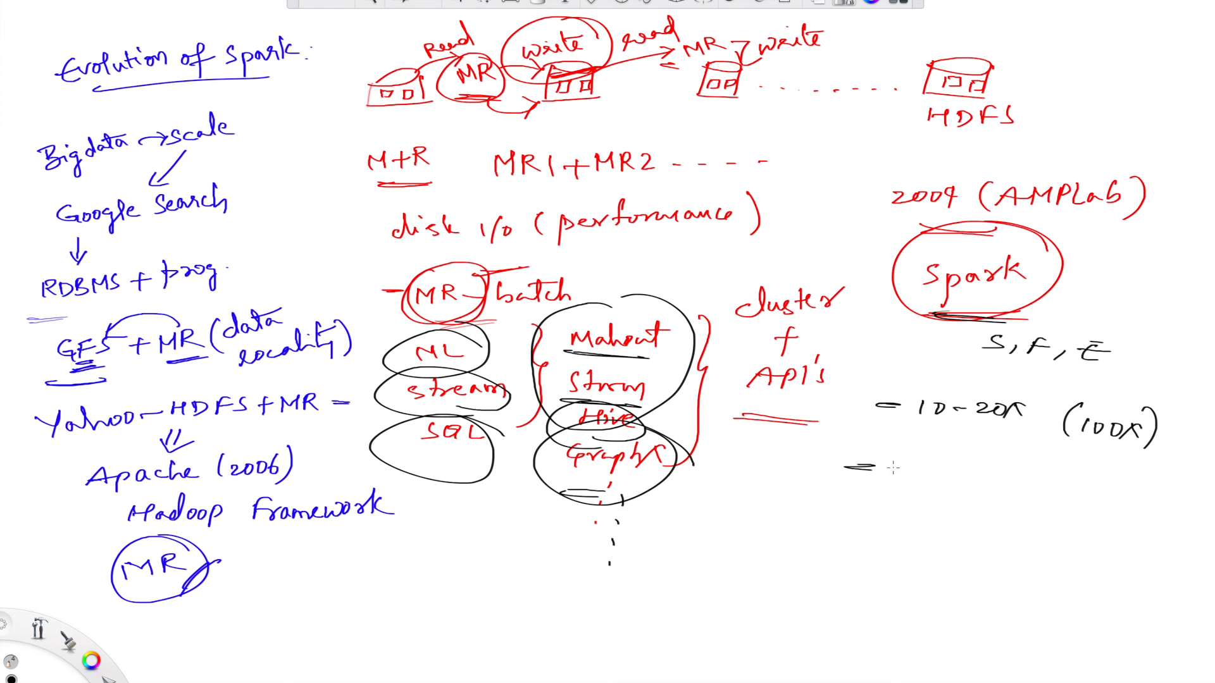
type("MR+")
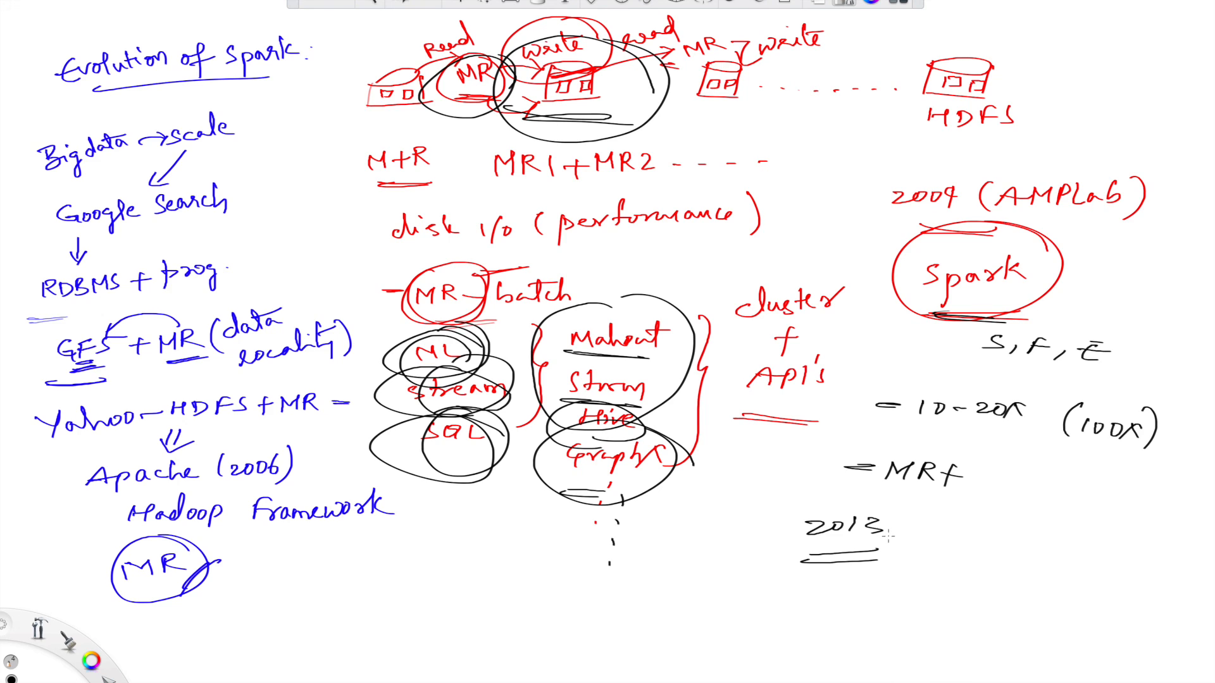
Step: Extend the timeline from 2013 with an arrow and write 'Apache Spark' and 'Databricks'
left_click_drag(884, 532, 941, 531)
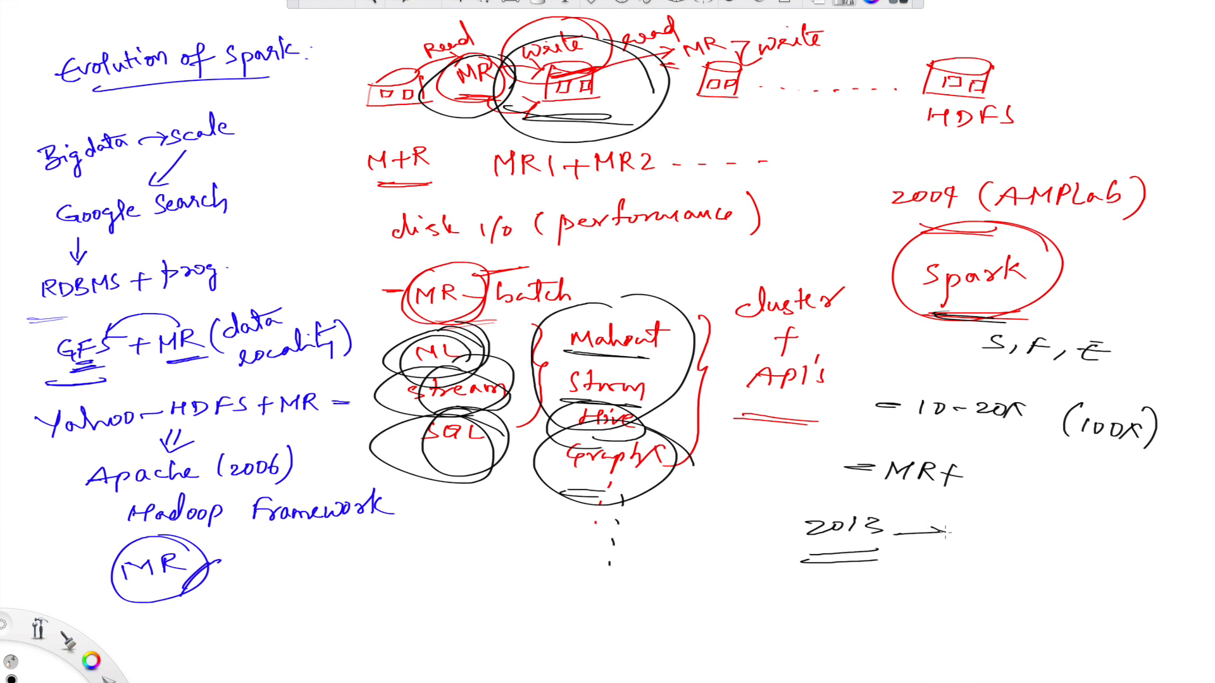
type("Apache")
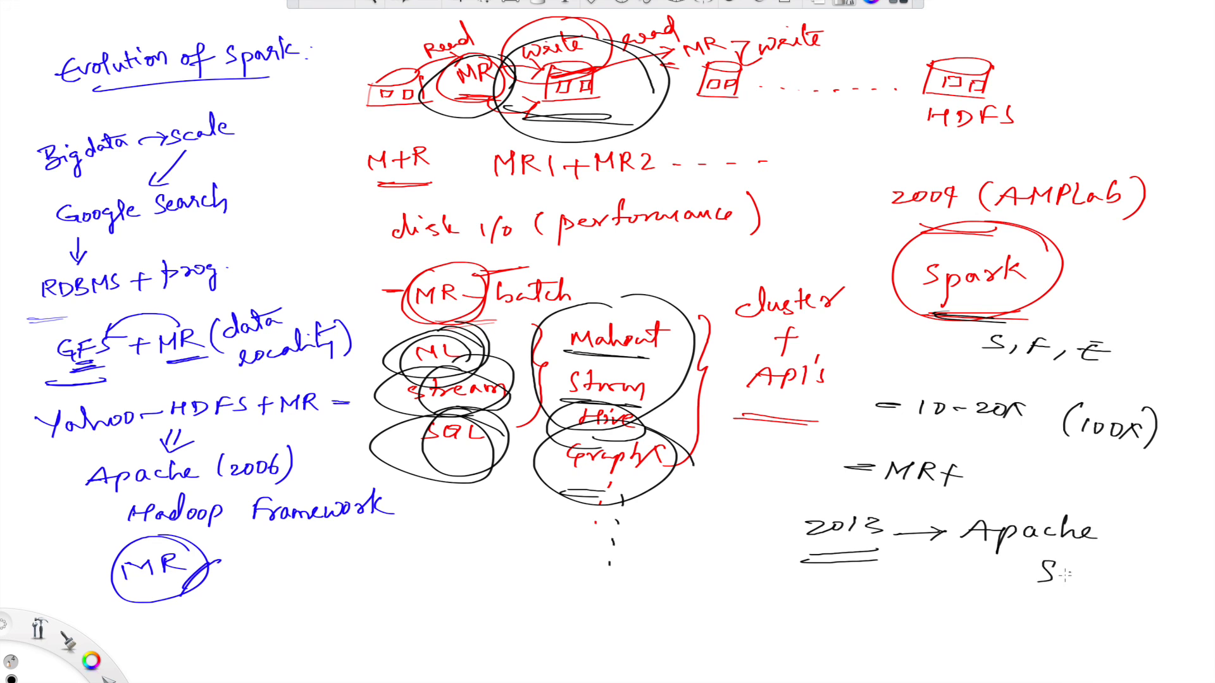
type("Spark")
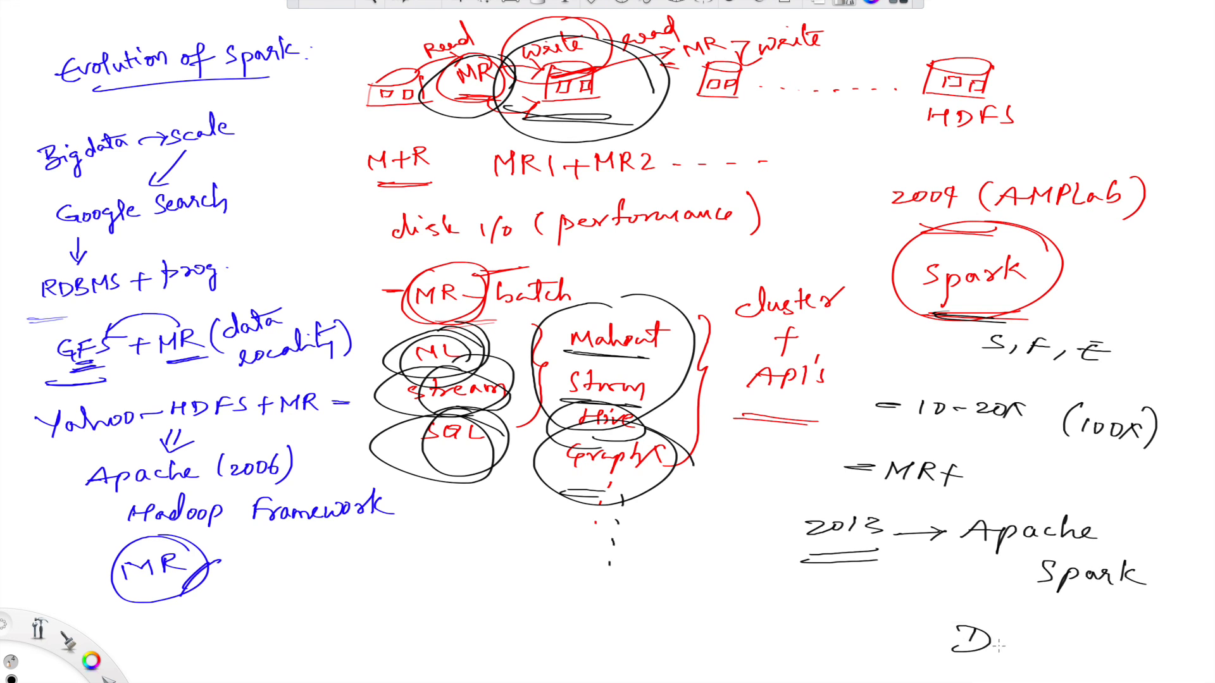
type("Databricks")
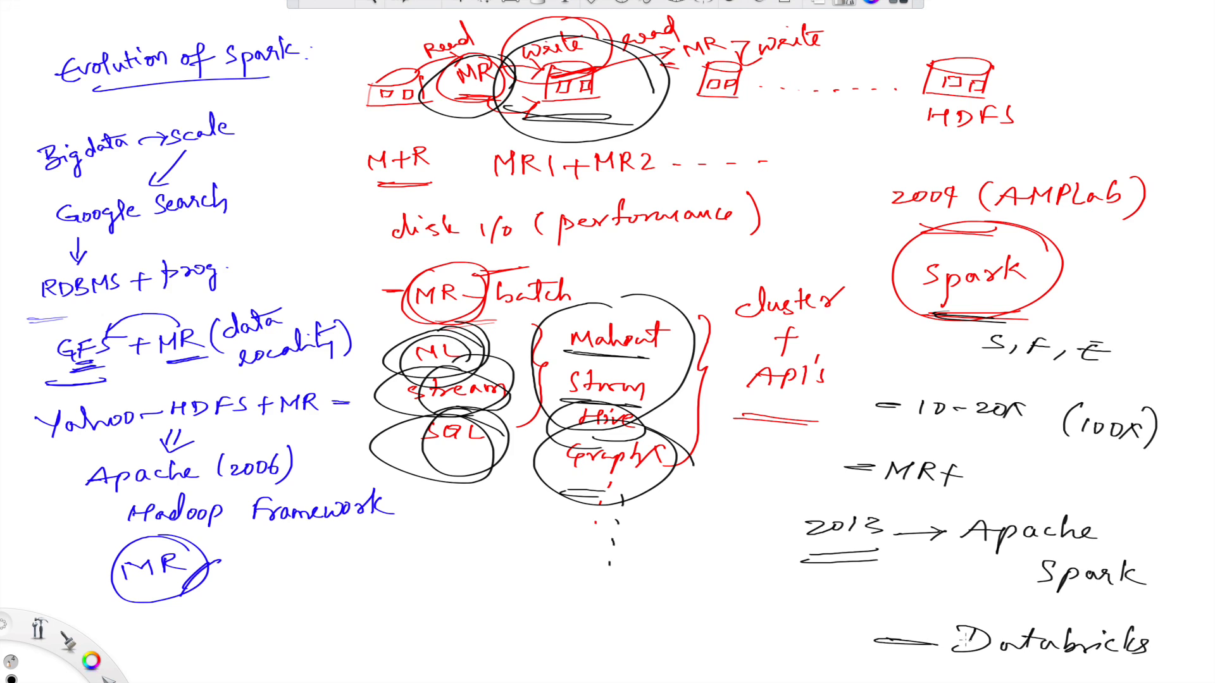
Step: Draw an arrow from Databricks to 'Spark 1.0' and add a circled 2014
left_click_drag(938, 558, 875, 620)
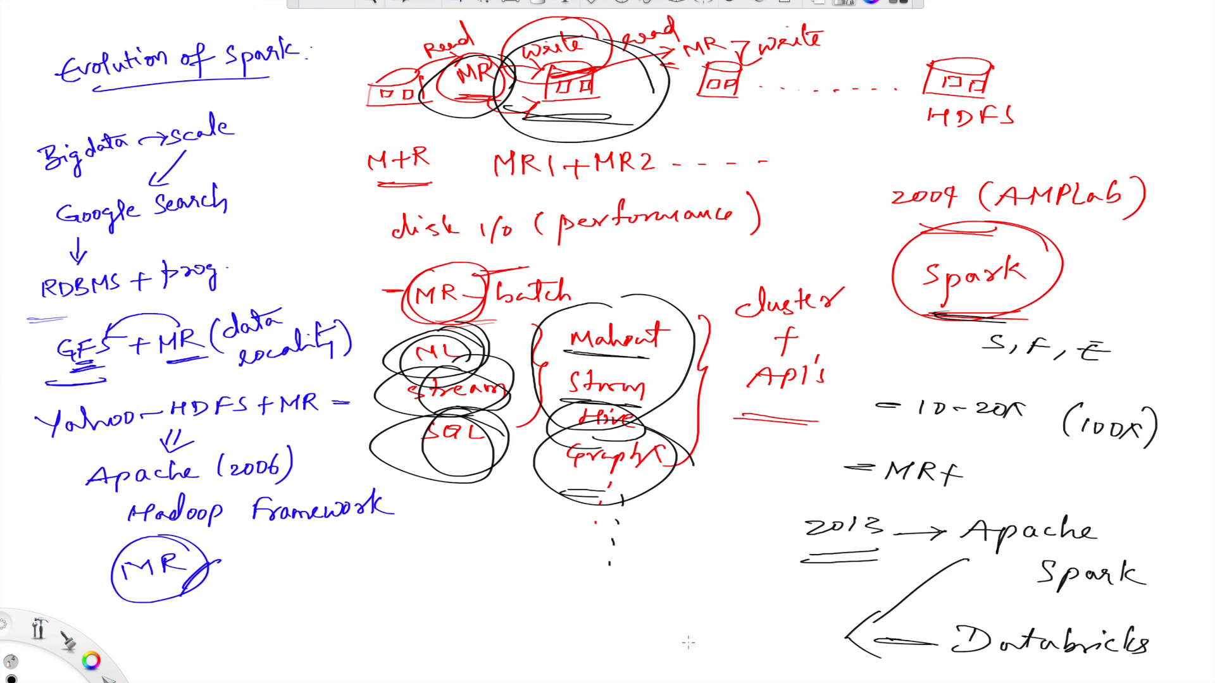
type("S1")
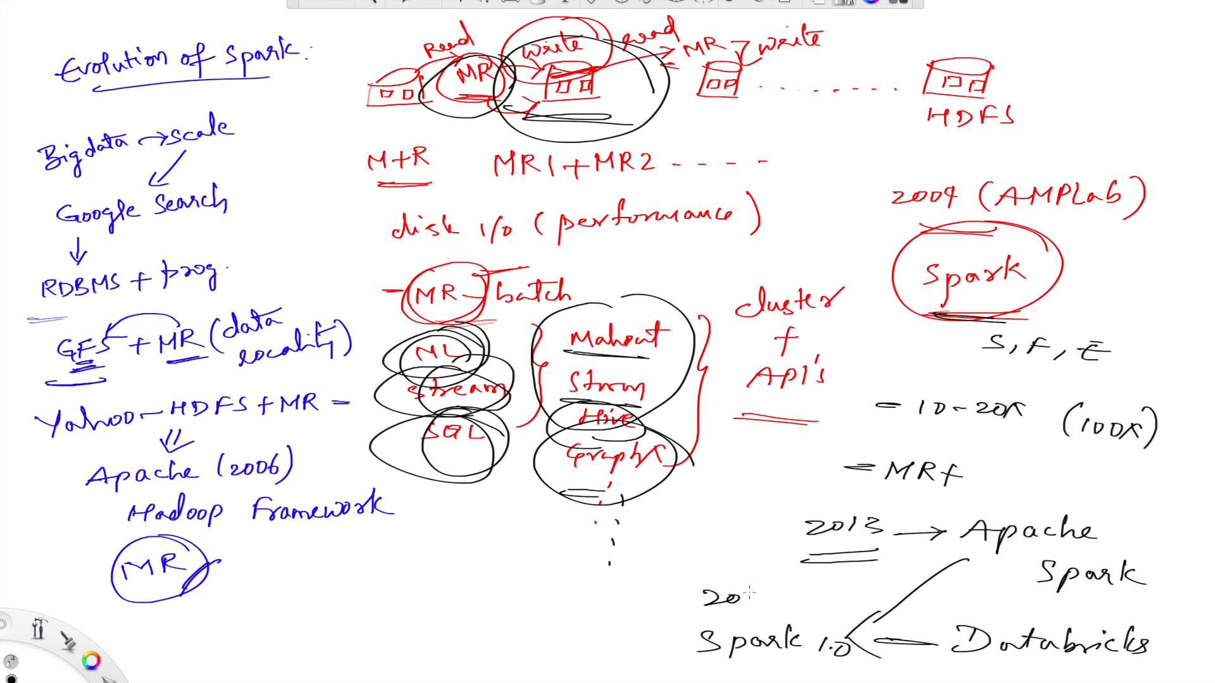
type("2014")
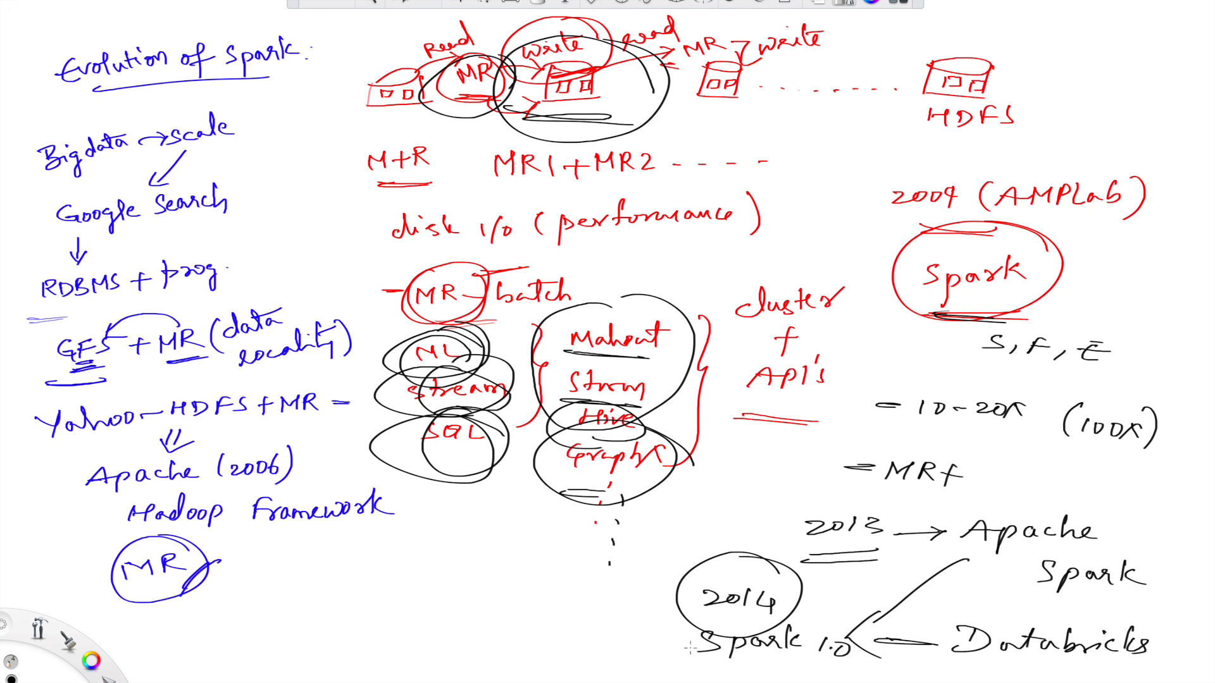